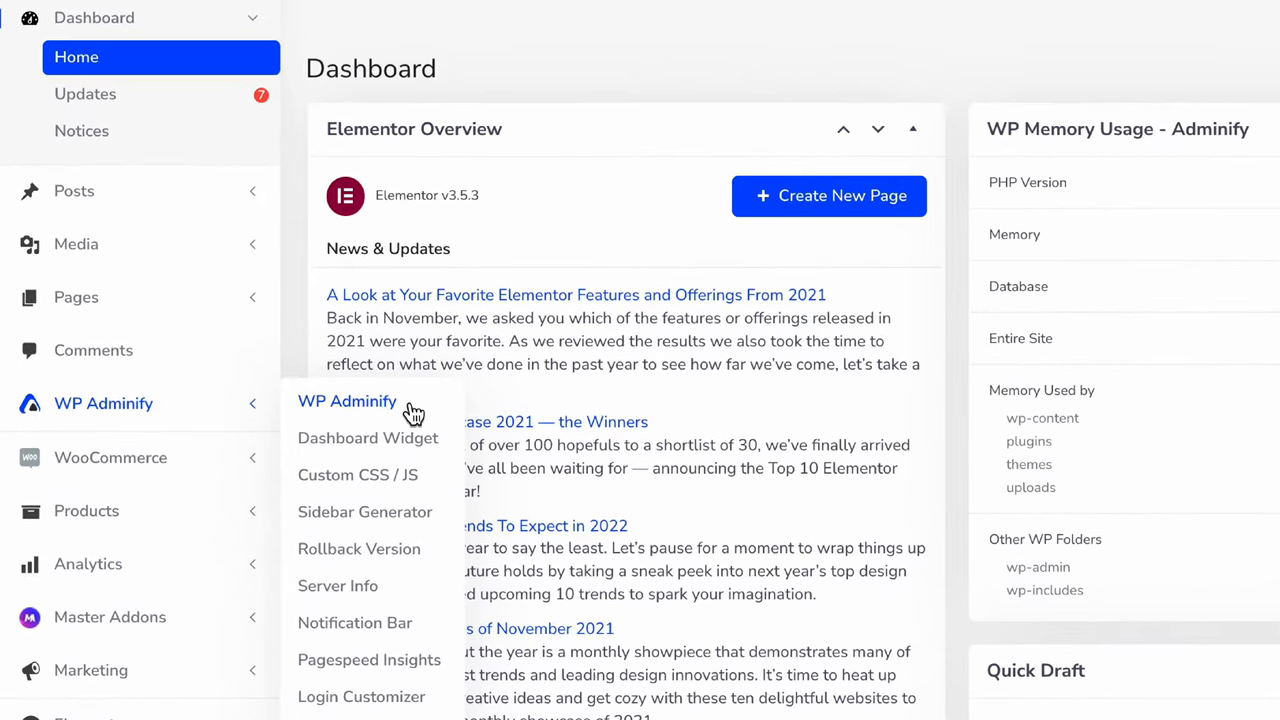
# Open WP Adminify's Modules settings, confirm Admin Pages is enabled, and expand its menu
pyautogui.click(347, 401)
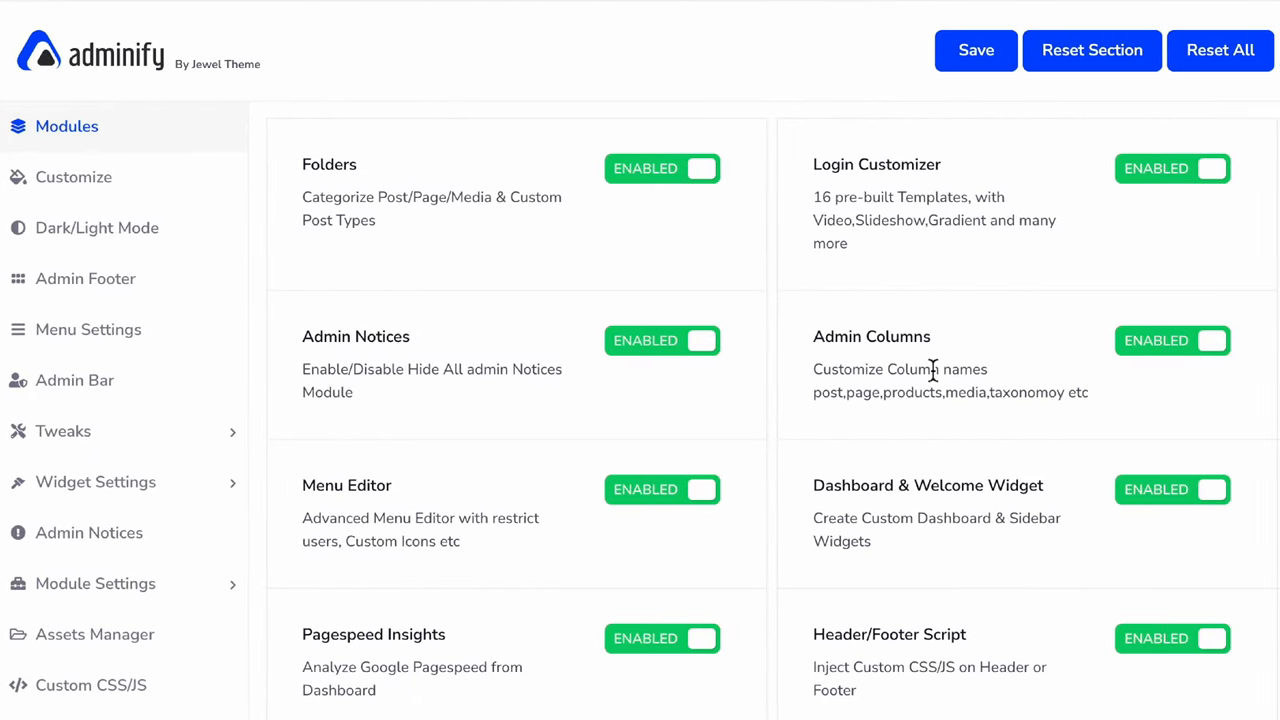
pyautogui.scroll(-3)
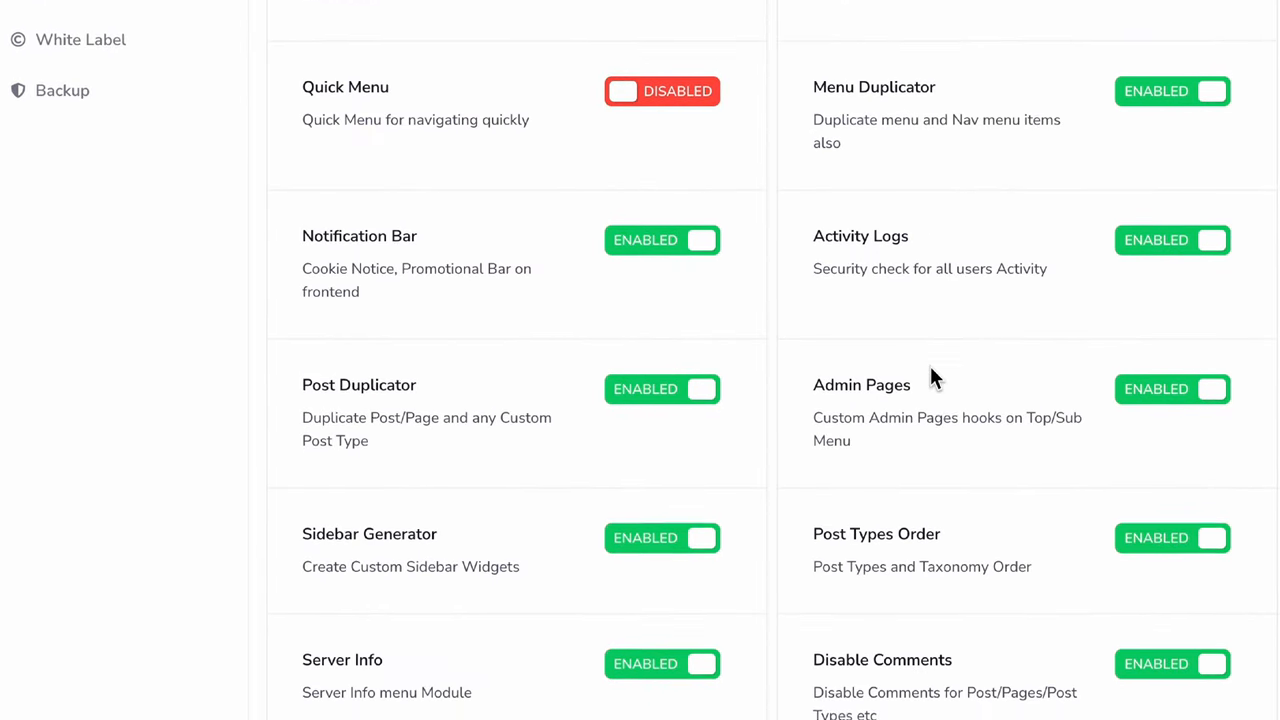
pyautogui.click(1172, 388)
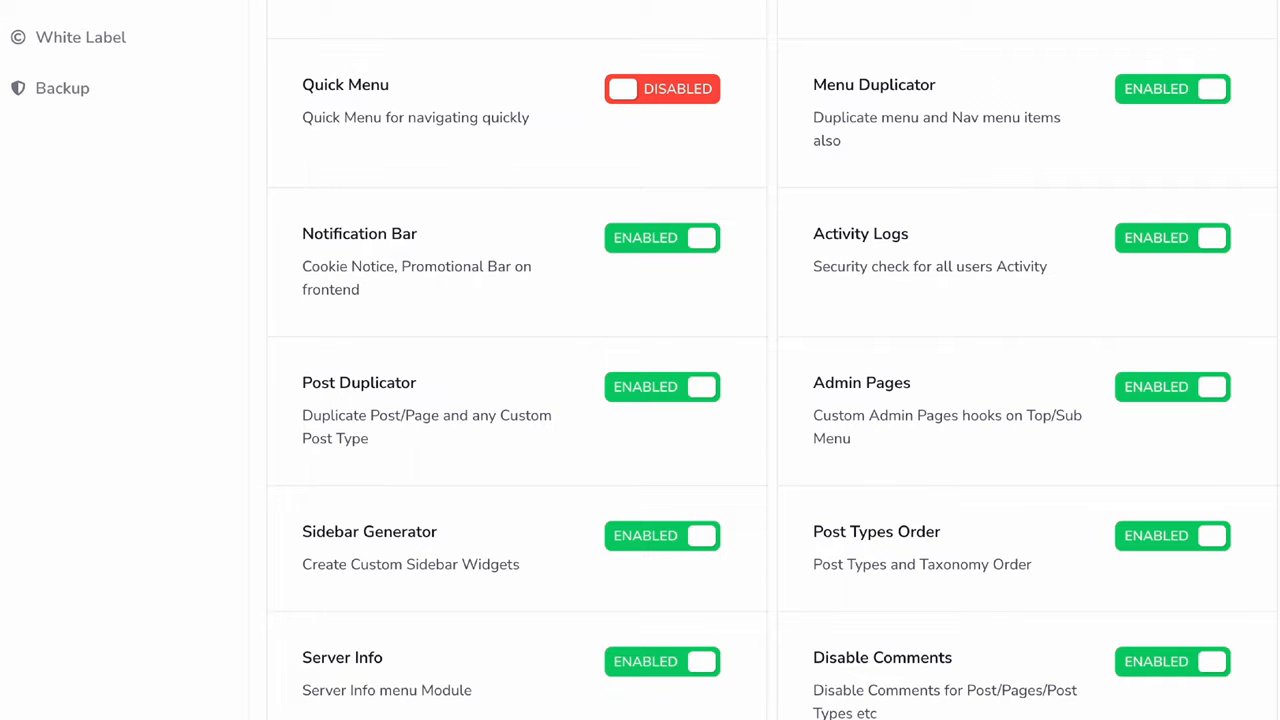
pyautogui.click(105, 155)
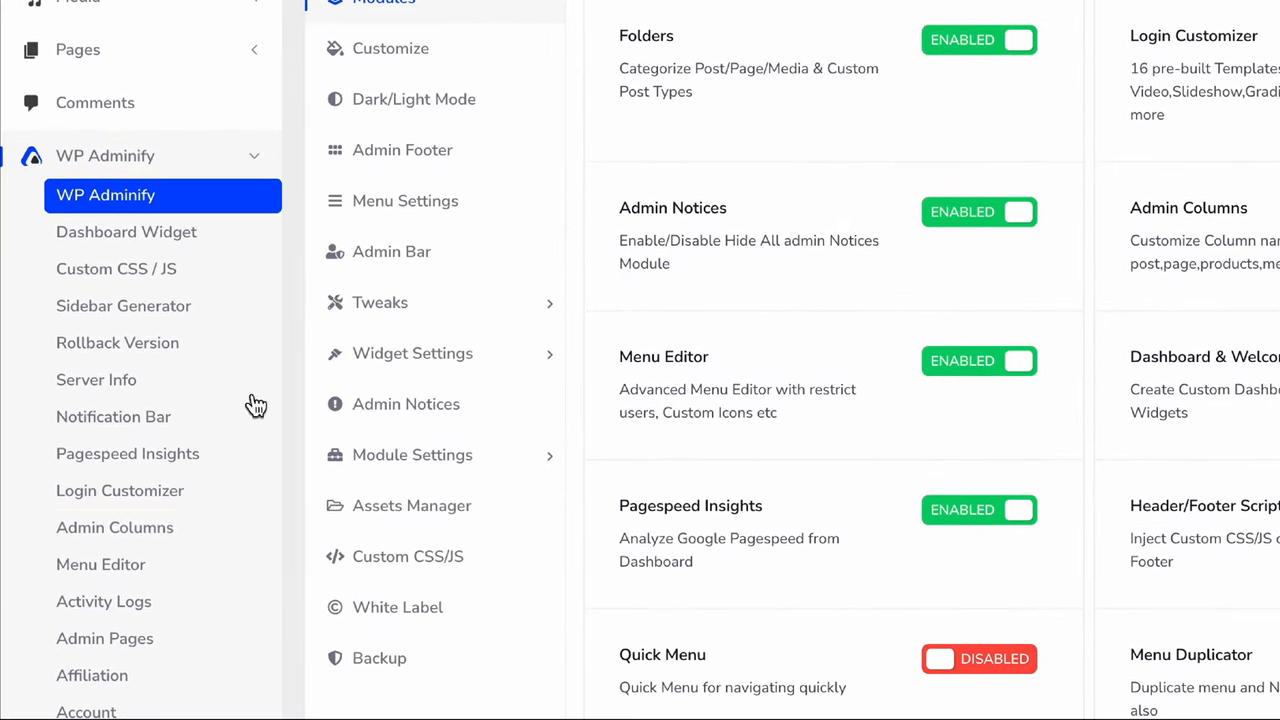
# Go to WP Adminify > Admin Pages, showing an empty list
pyautogui.click(105, 638)
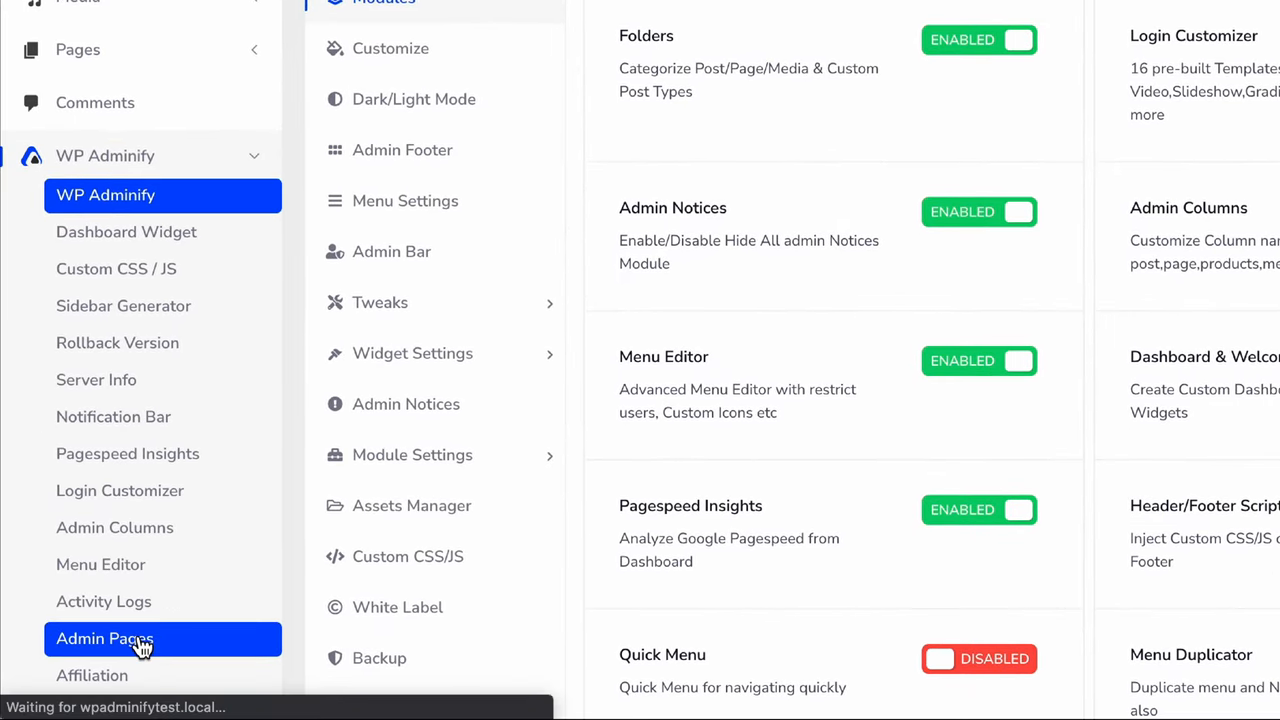
pyautogui.click(104, 638)
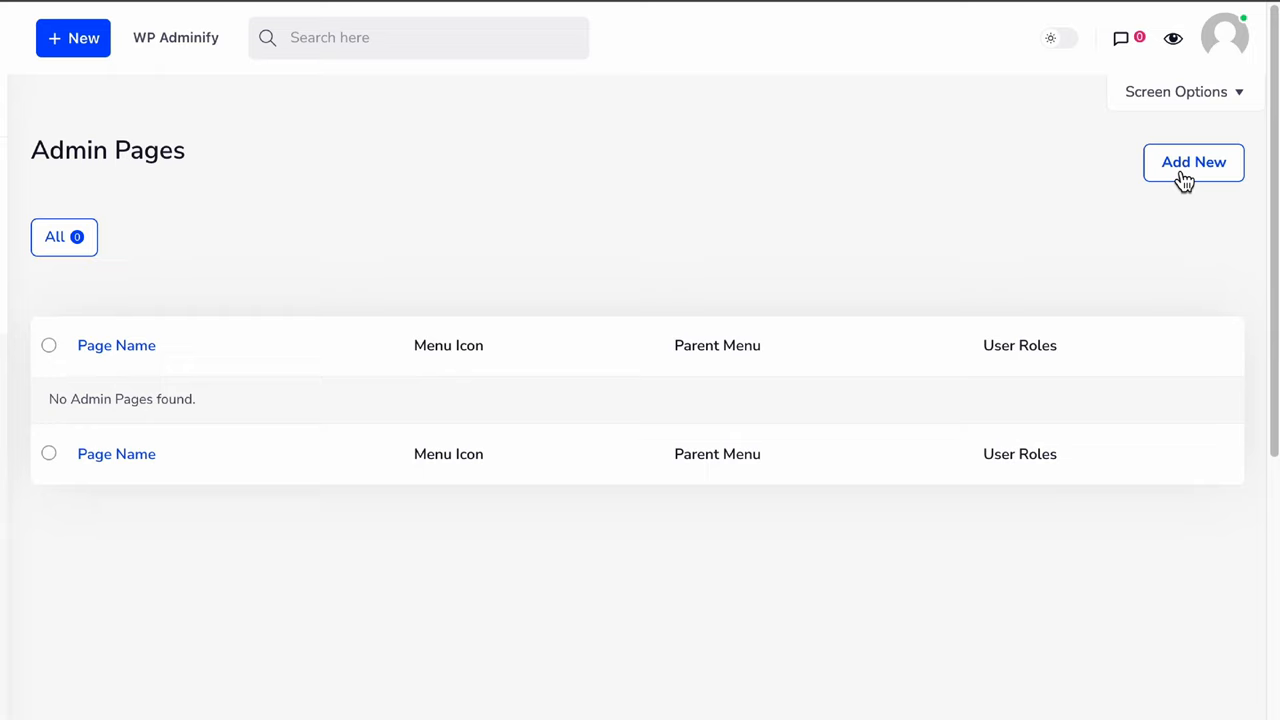
# Add a new admin page titled 'Personal Admin' and publish it
pyautogui.click(1193, 162)
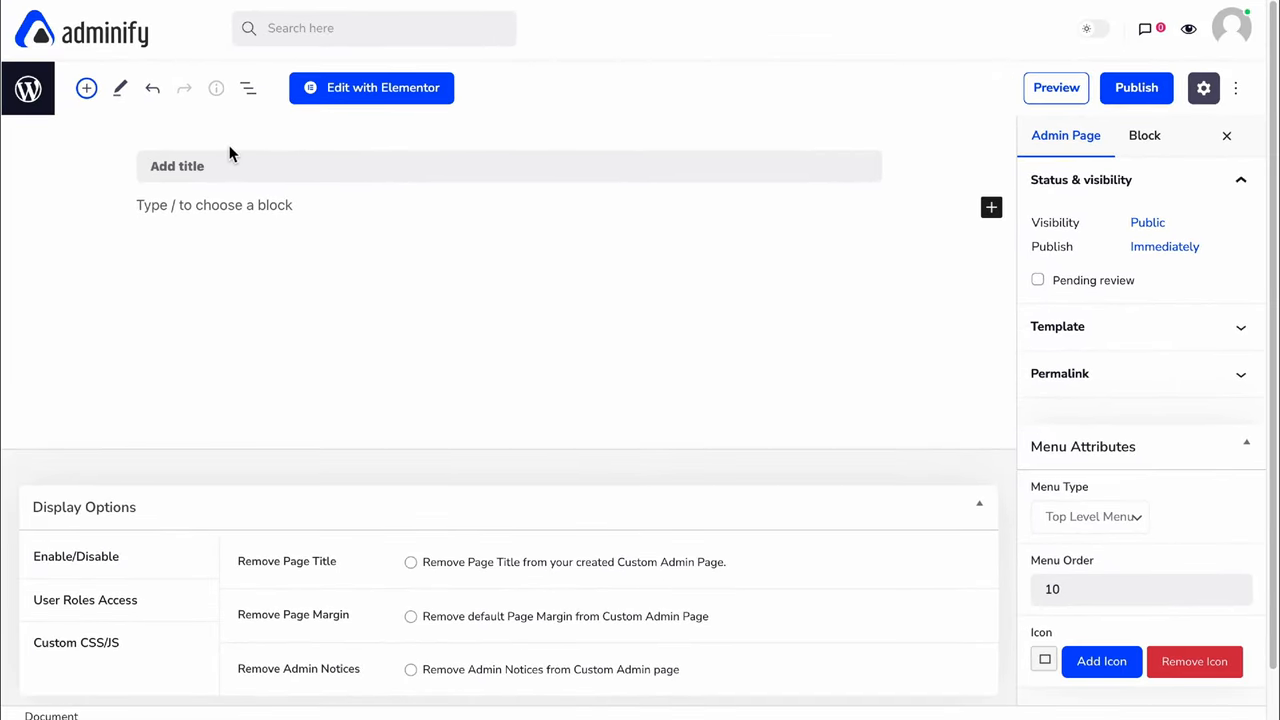
pyautogui.write('Personal Admin')
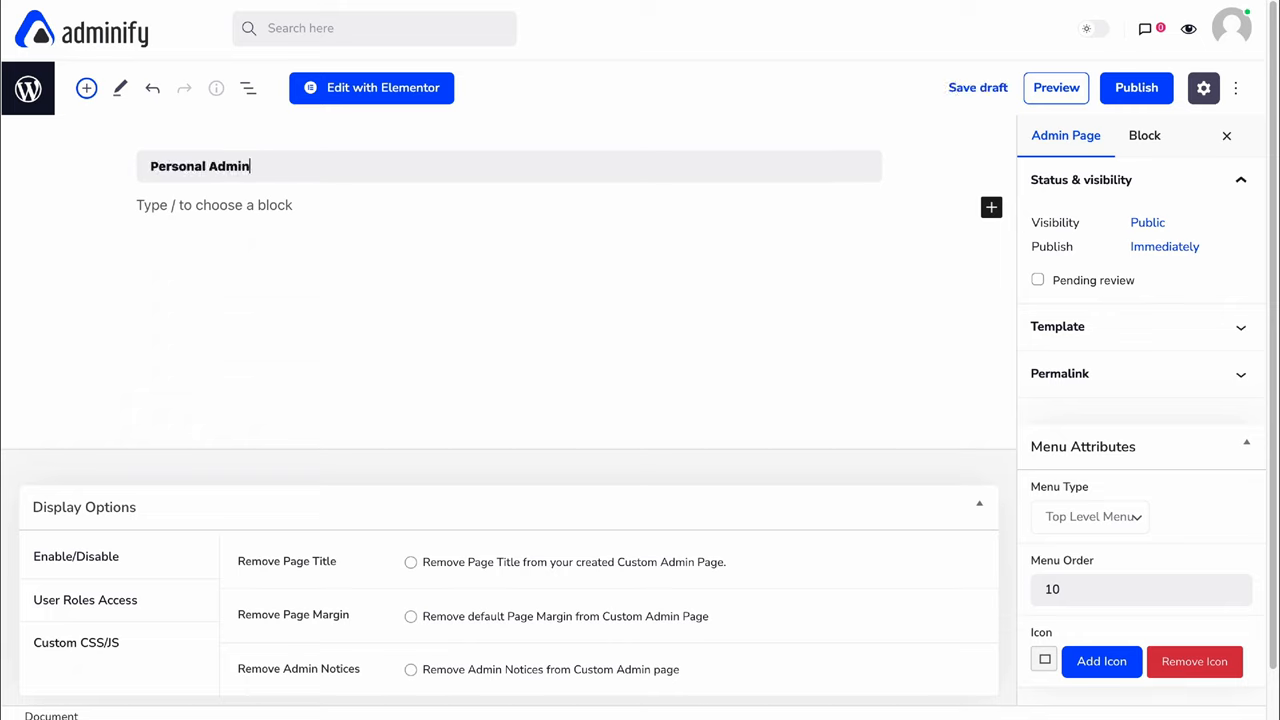
pyautogui.click(1136, 87)
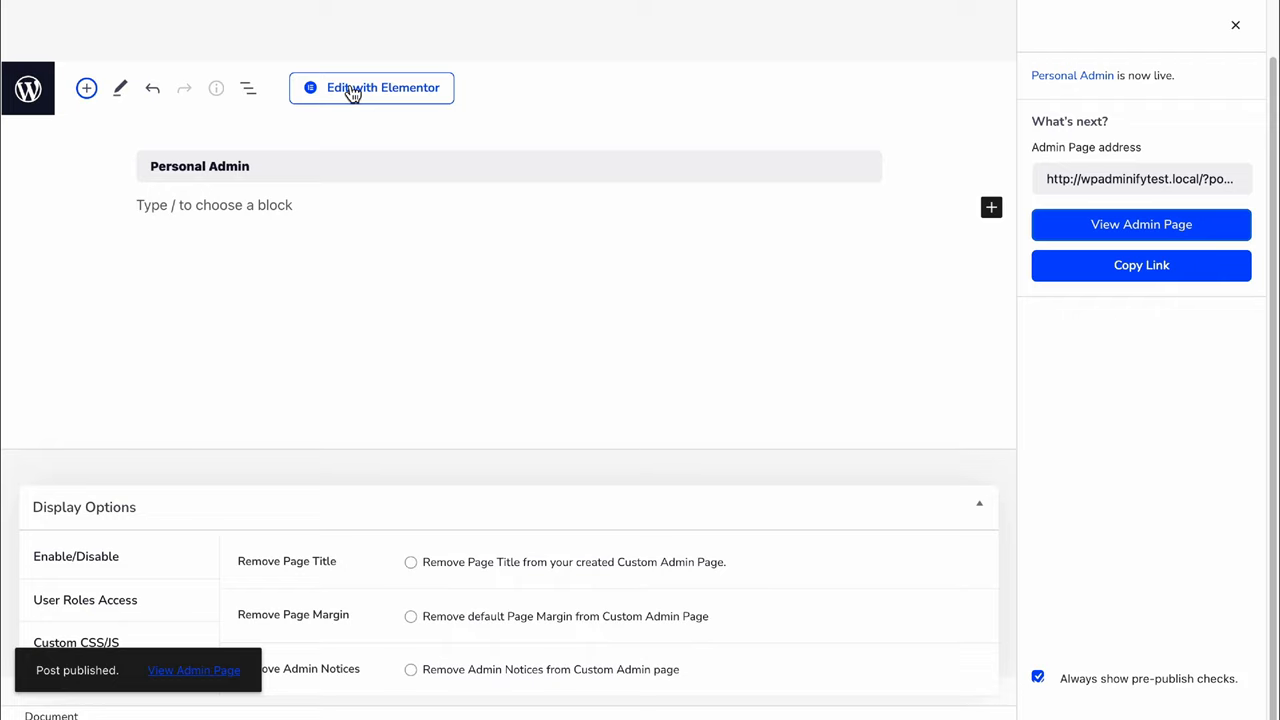
# Launch Elementor on the Personal Admin page to get an empty editing canvas
pyautogui.click(371, 88)
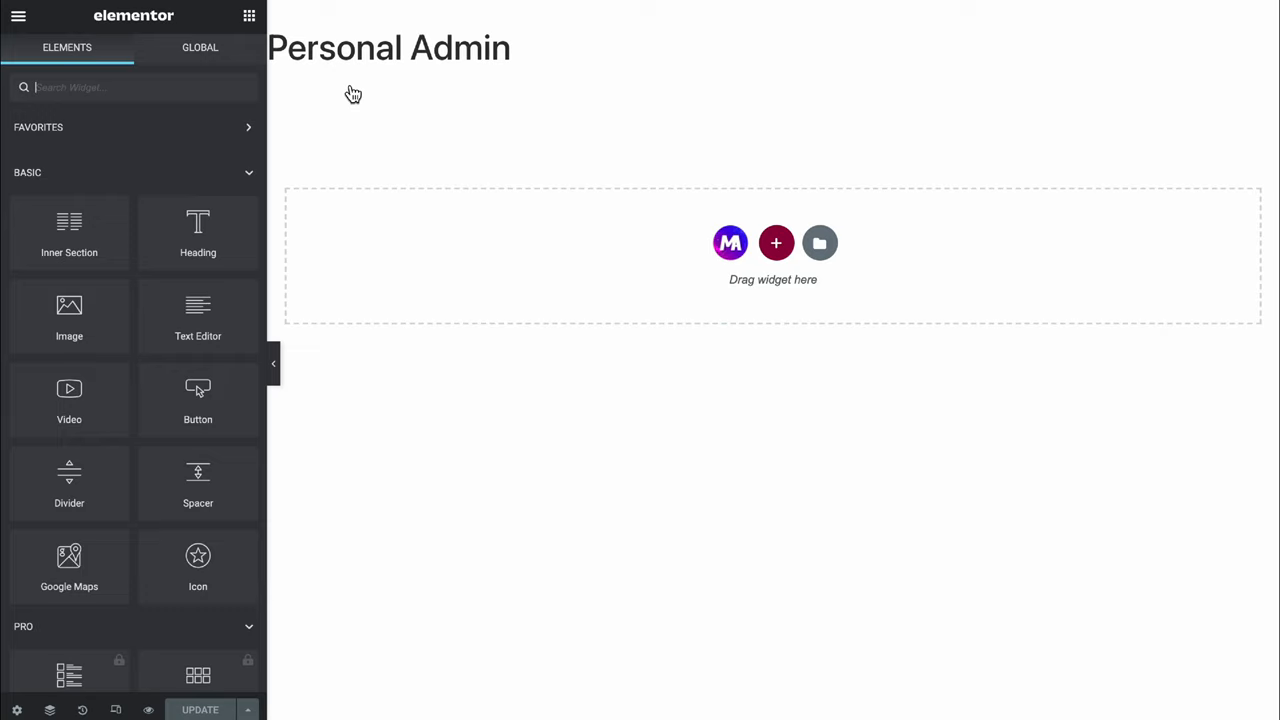
pyautogui.moveTo(740, 268)
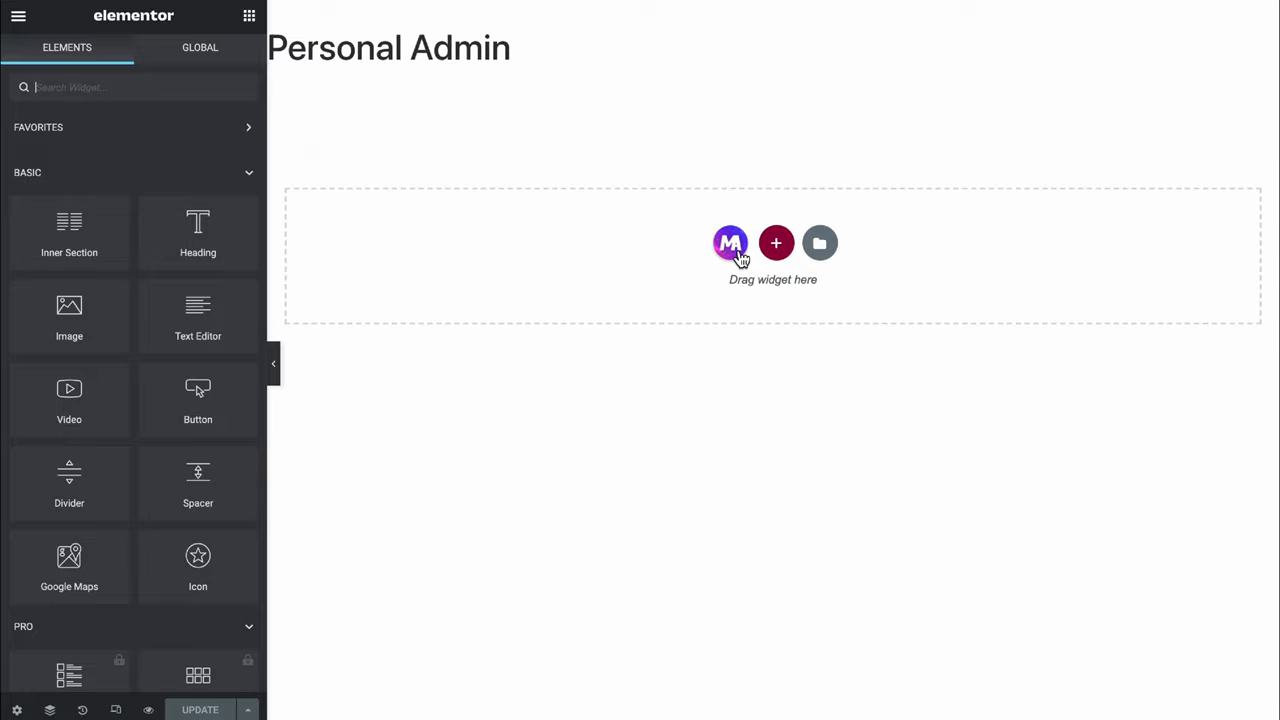
# Insert a personal portfolio template from the Master Addons library
pyautogui.click(730, 243)
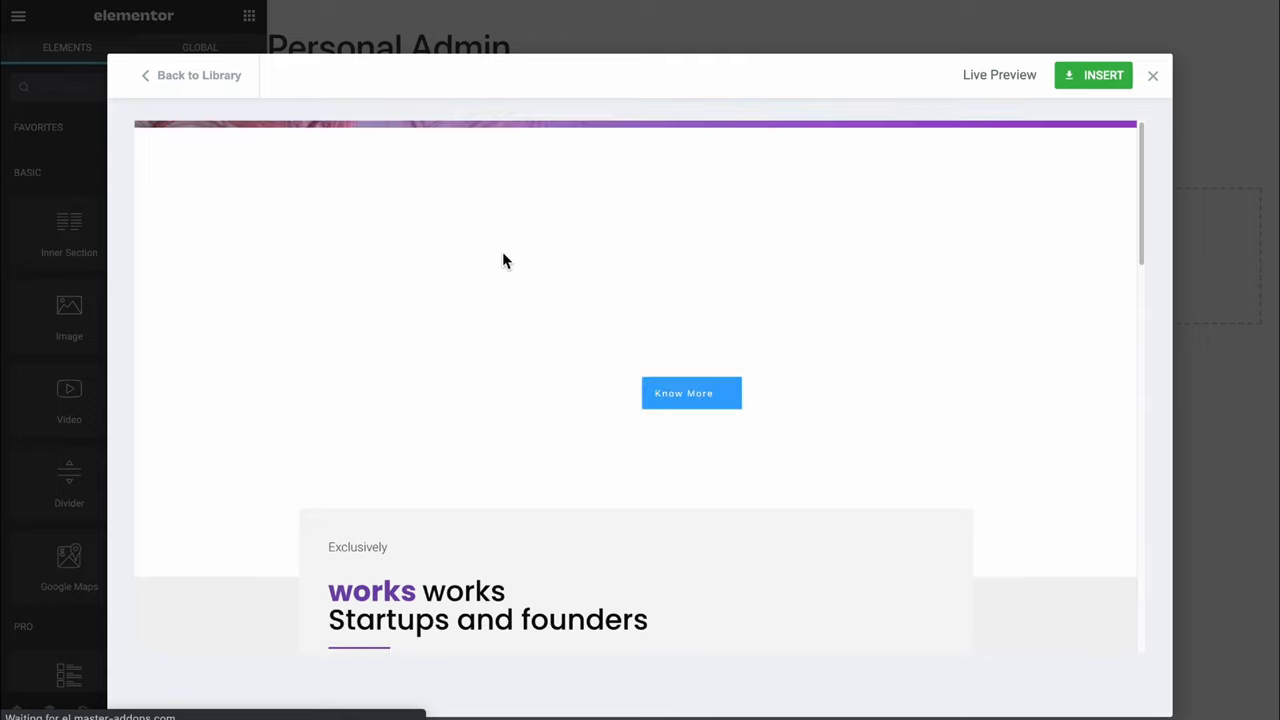
pyautogui.click(1093, 75)
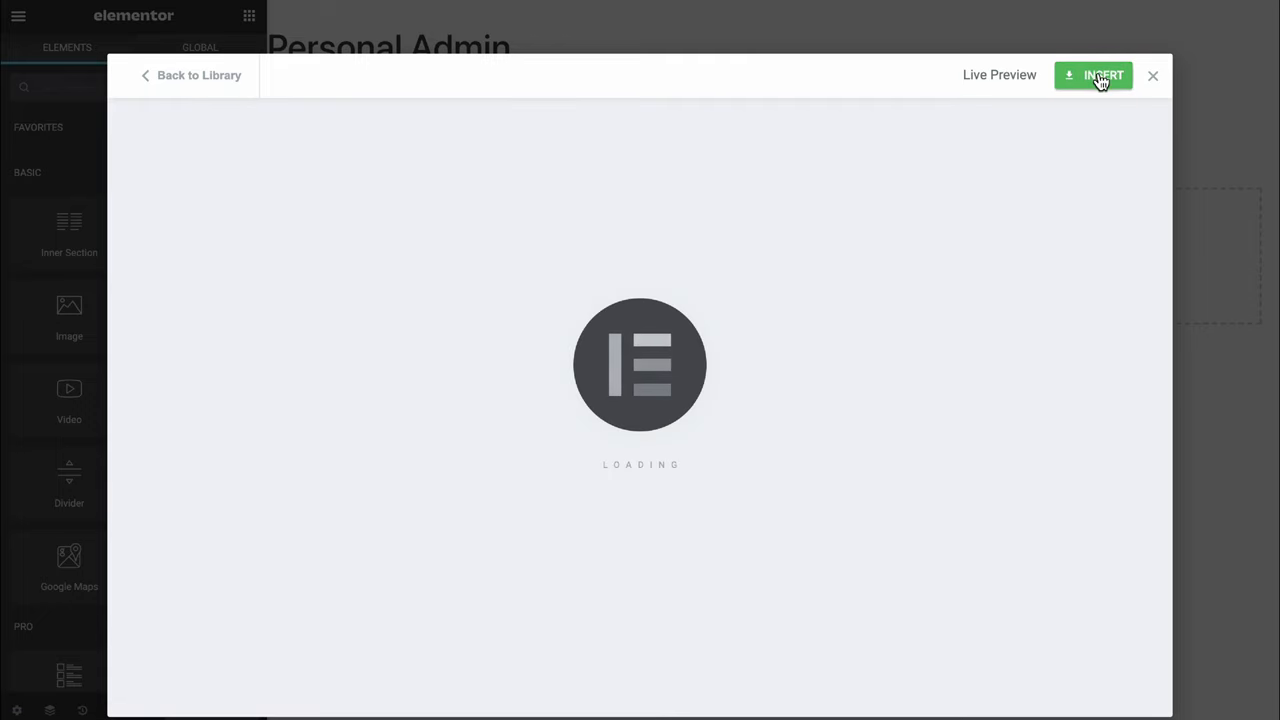
pyautogui.click(1100, 75)
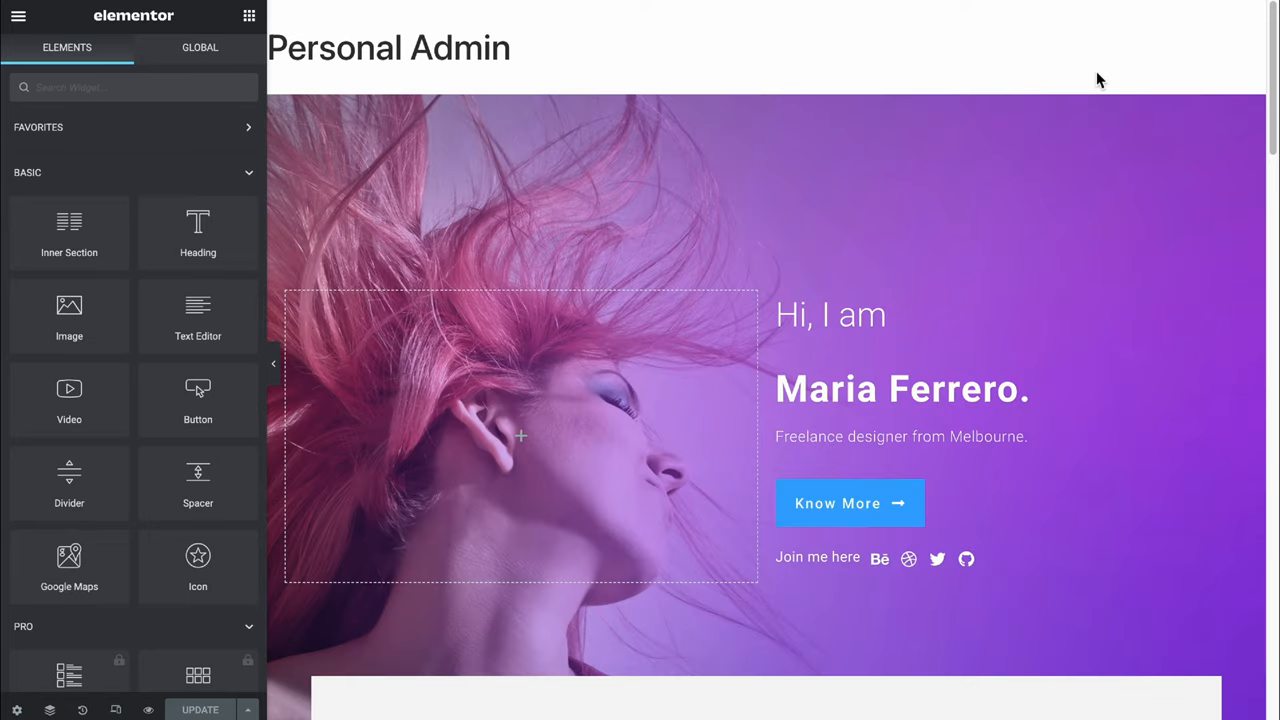
# Change the hero heading to 'Maria Ferrero' without the period
pyautogui.scroll(-3)
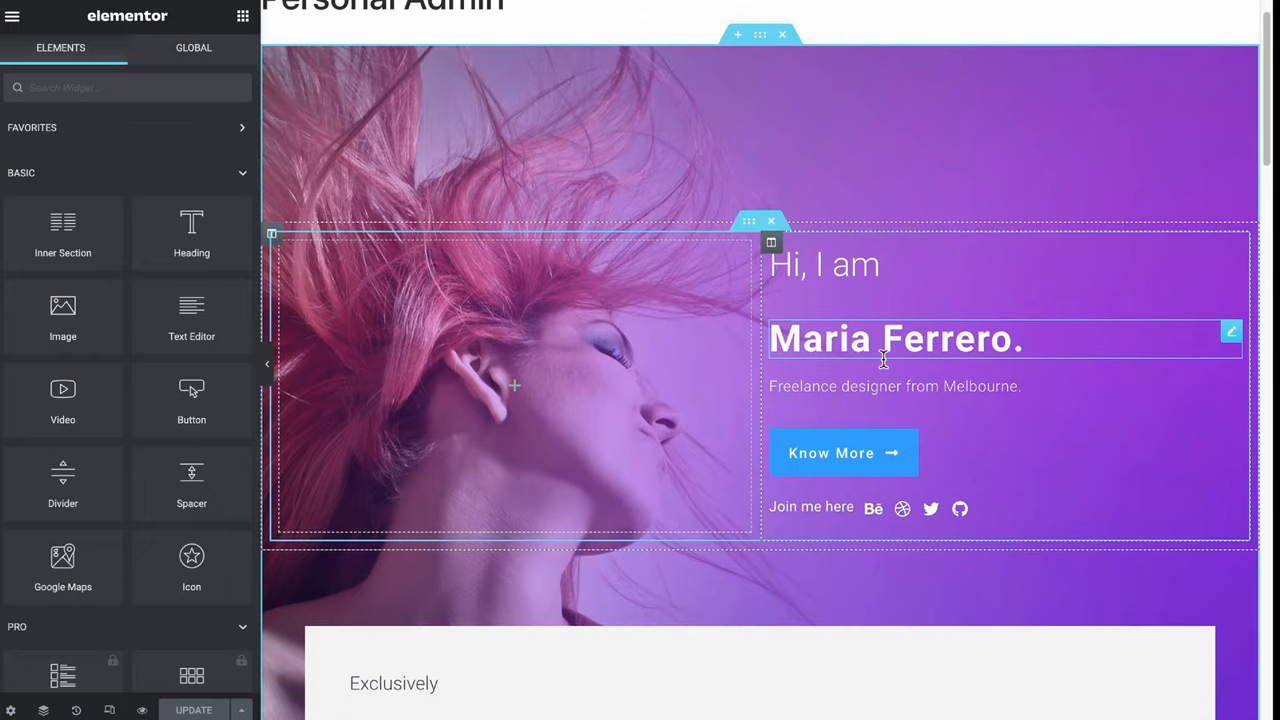
pyautogui.click(895, 338)
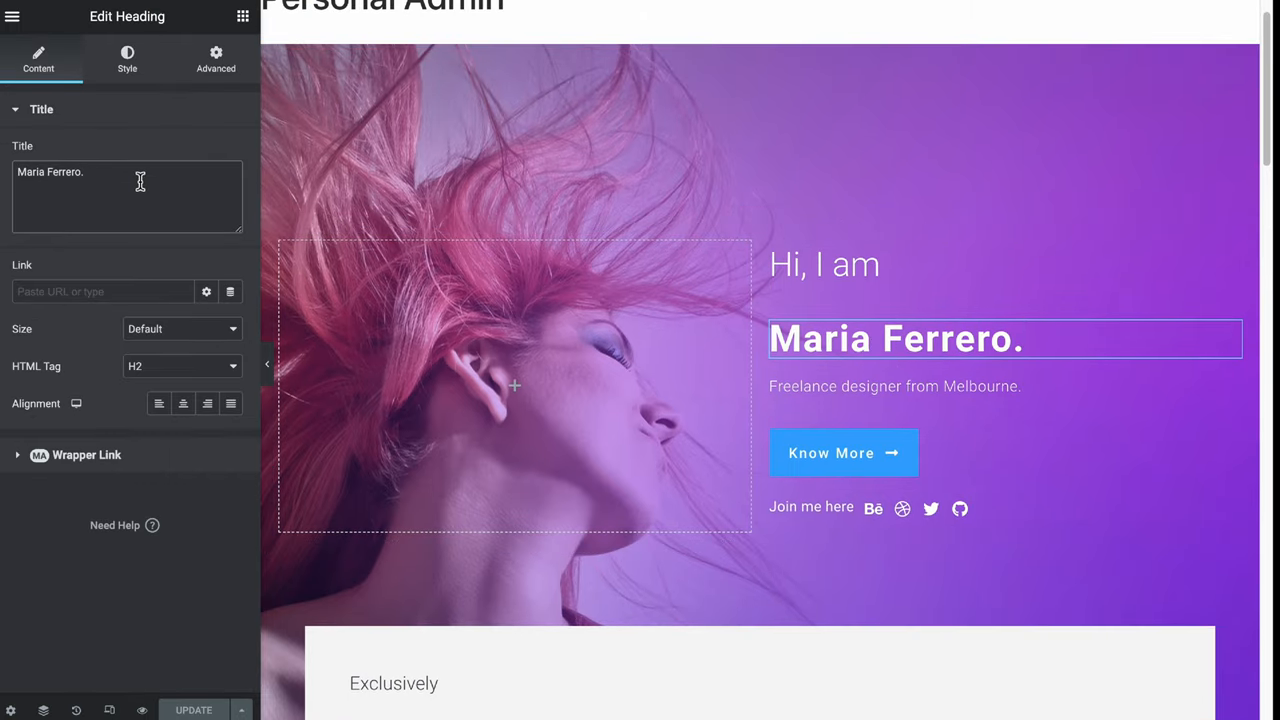
pyautogui.press('Backspace')
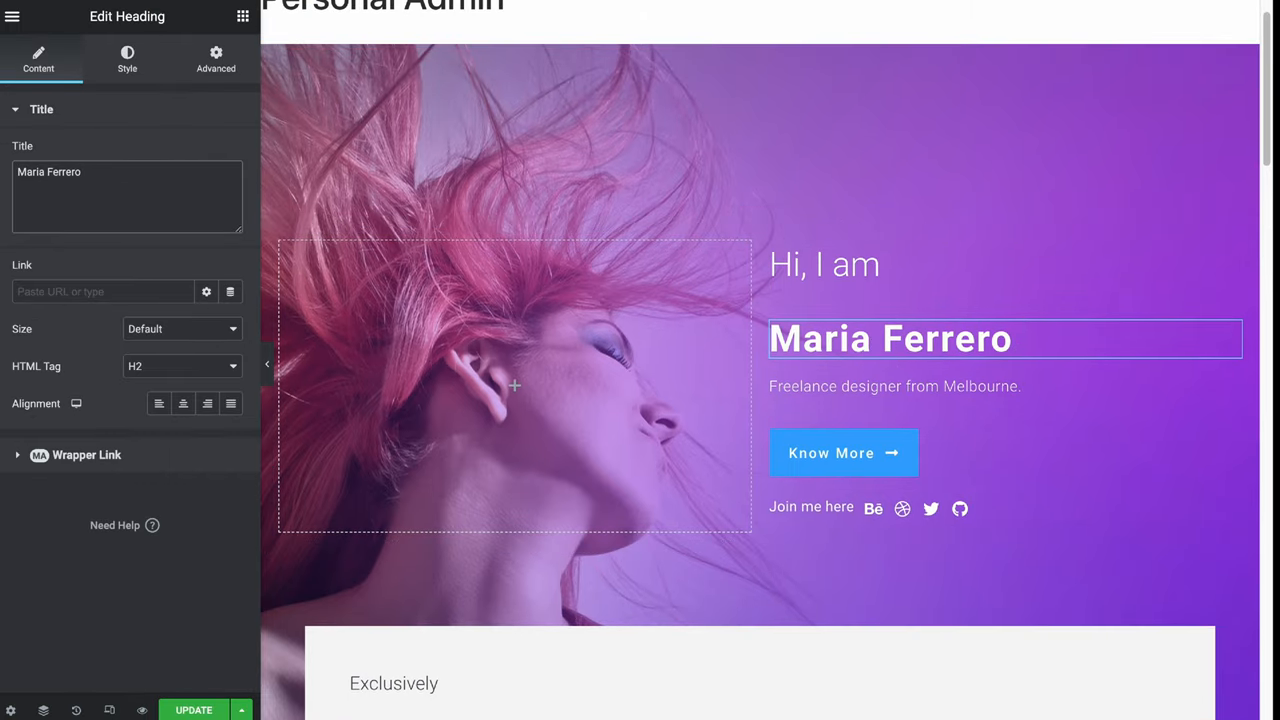
pyautogui.scroll(-3)
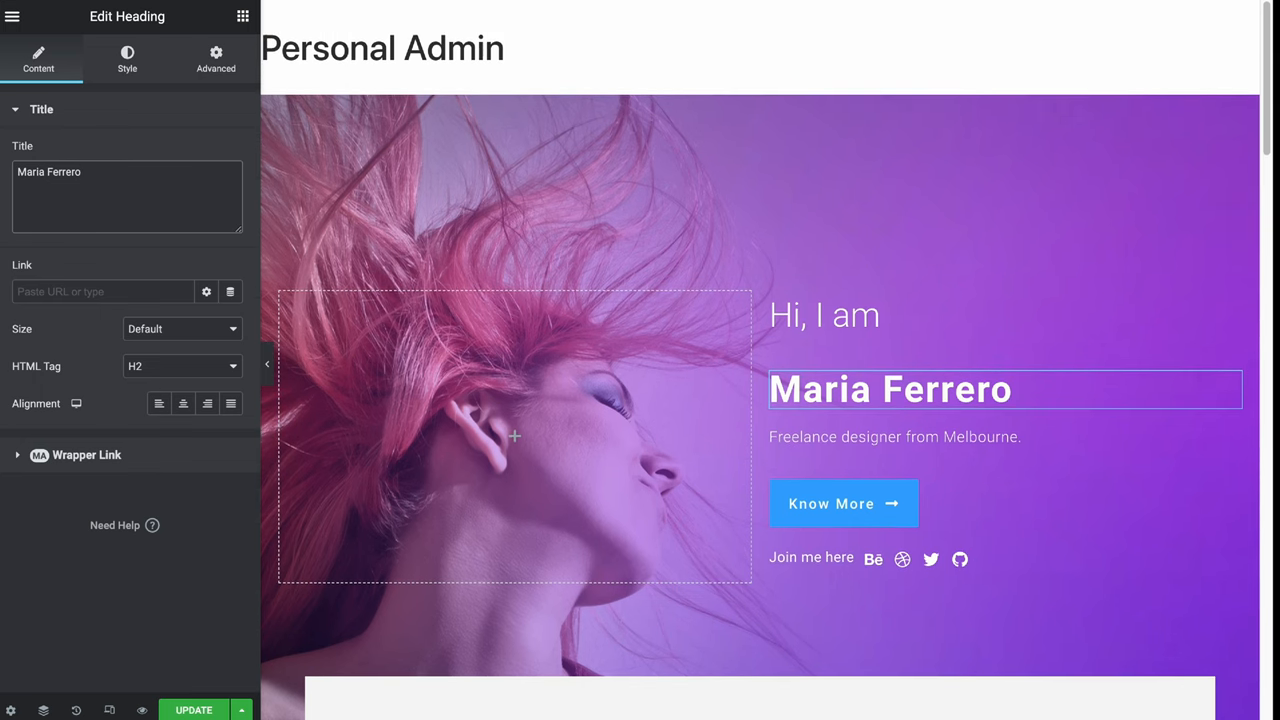
pyautogui.moveTo(447, 143)
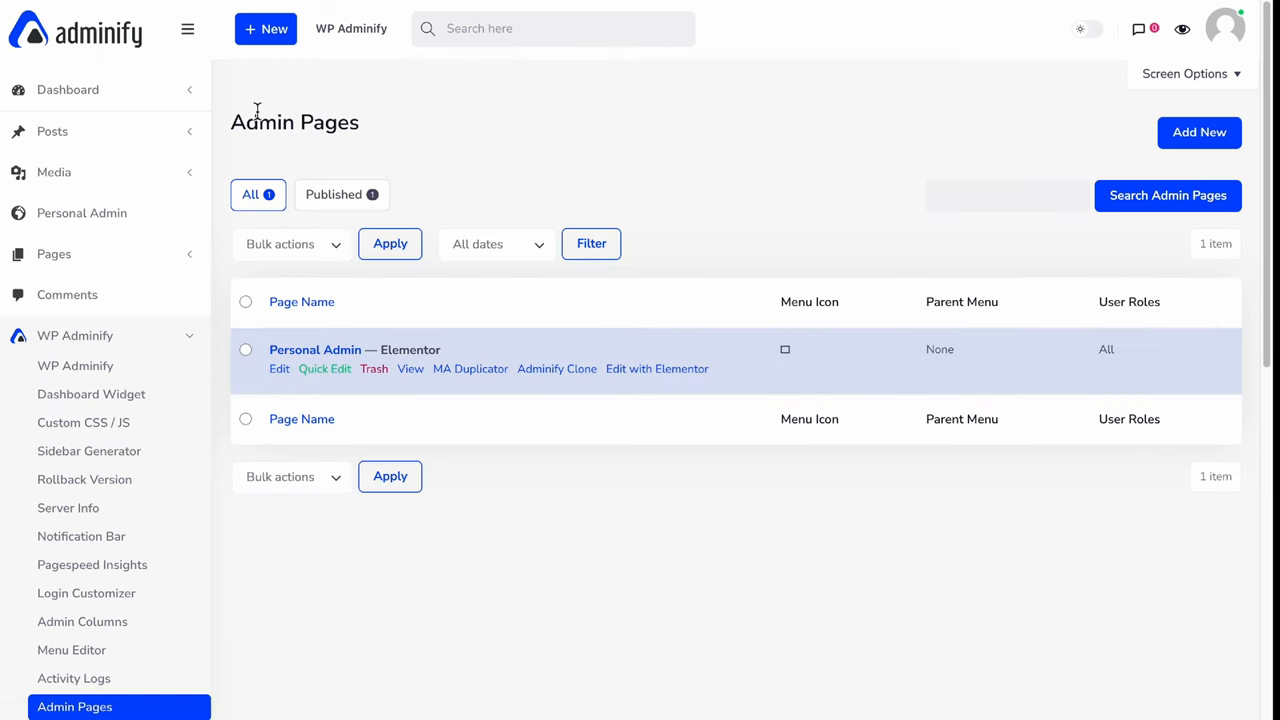
pyautogui.moveTo(82, 213)
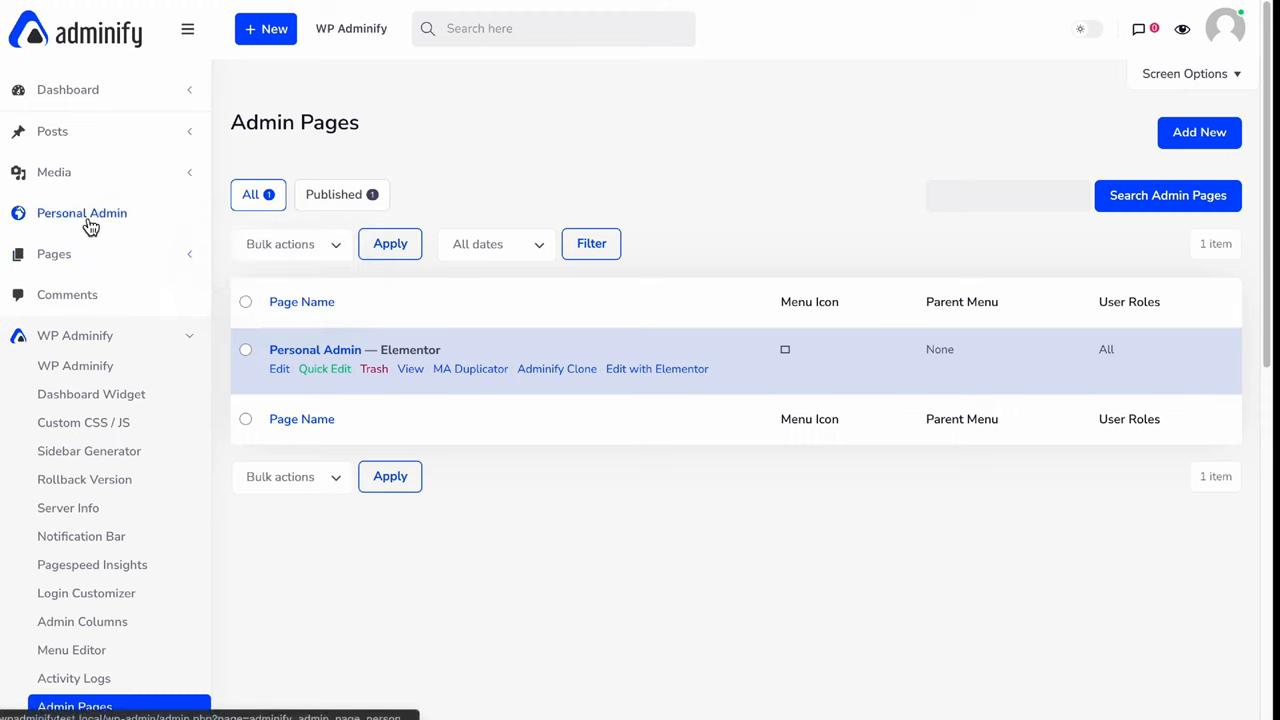
pyautogui.moveTo(291, 213)
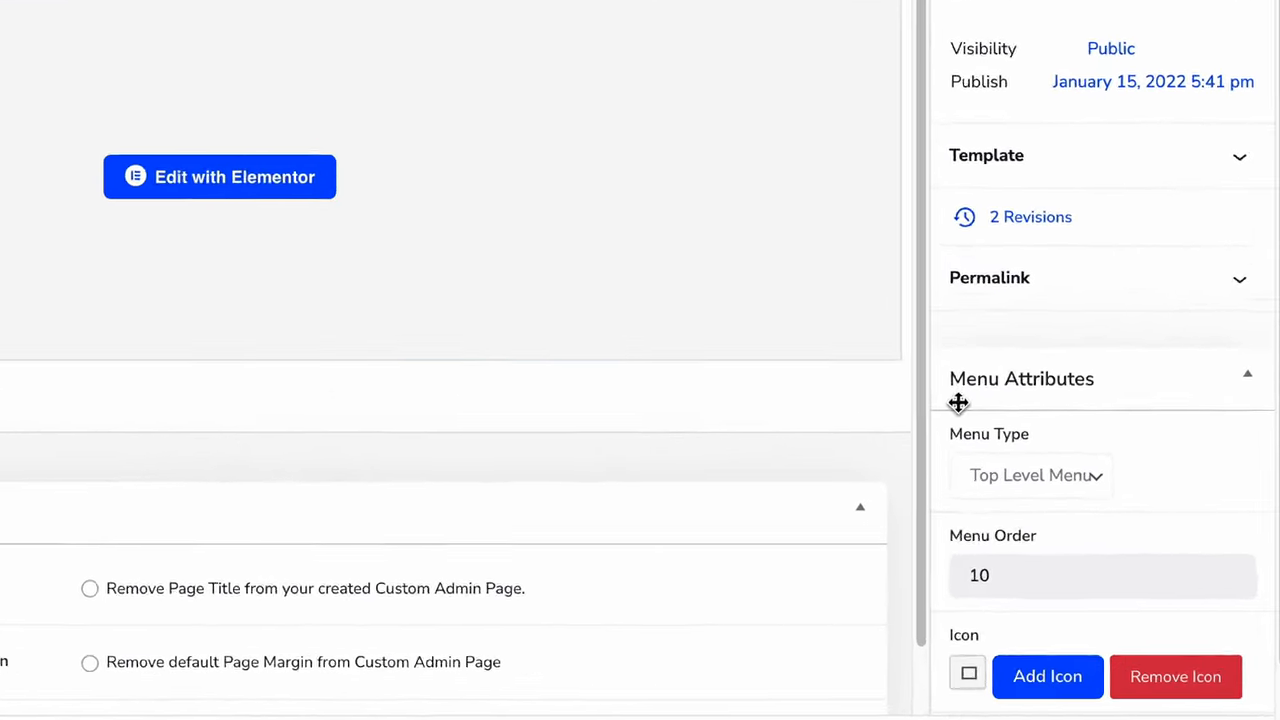
# Choose the plane icon under Menu Attributes and update Personal Admin
pyautogui.scroll(-3)
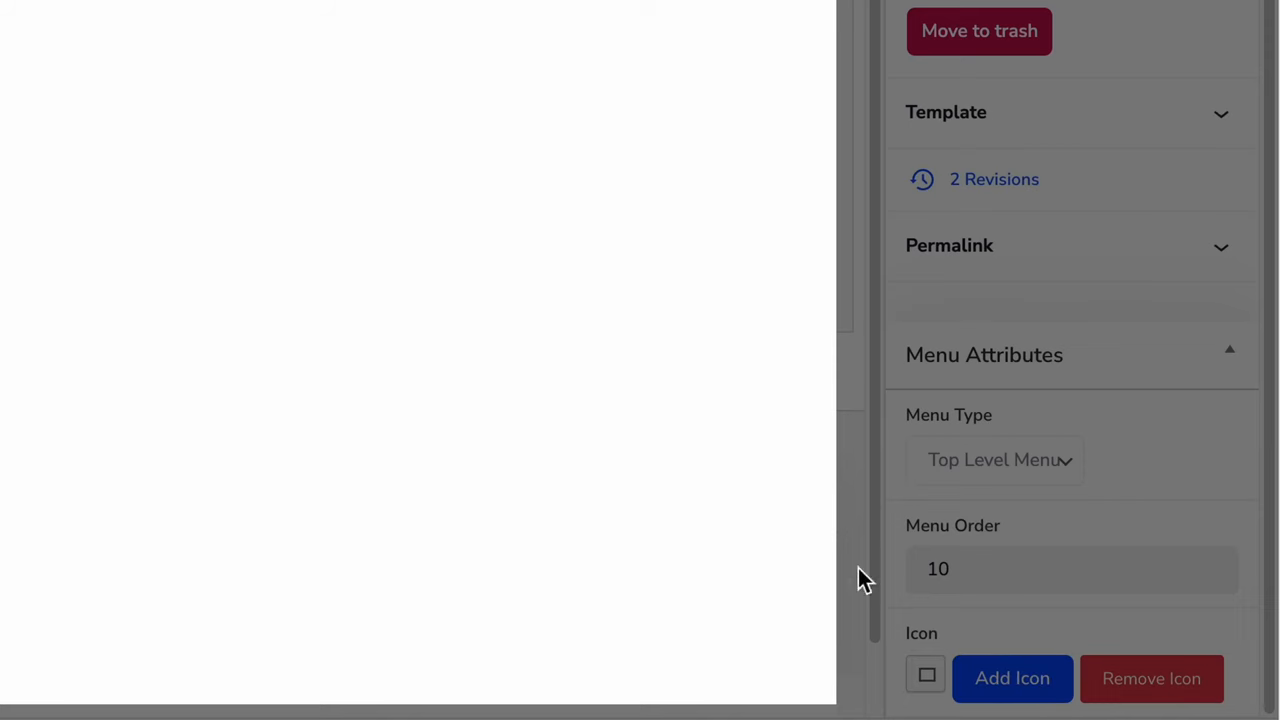
pyautogui.click(1011, 678)
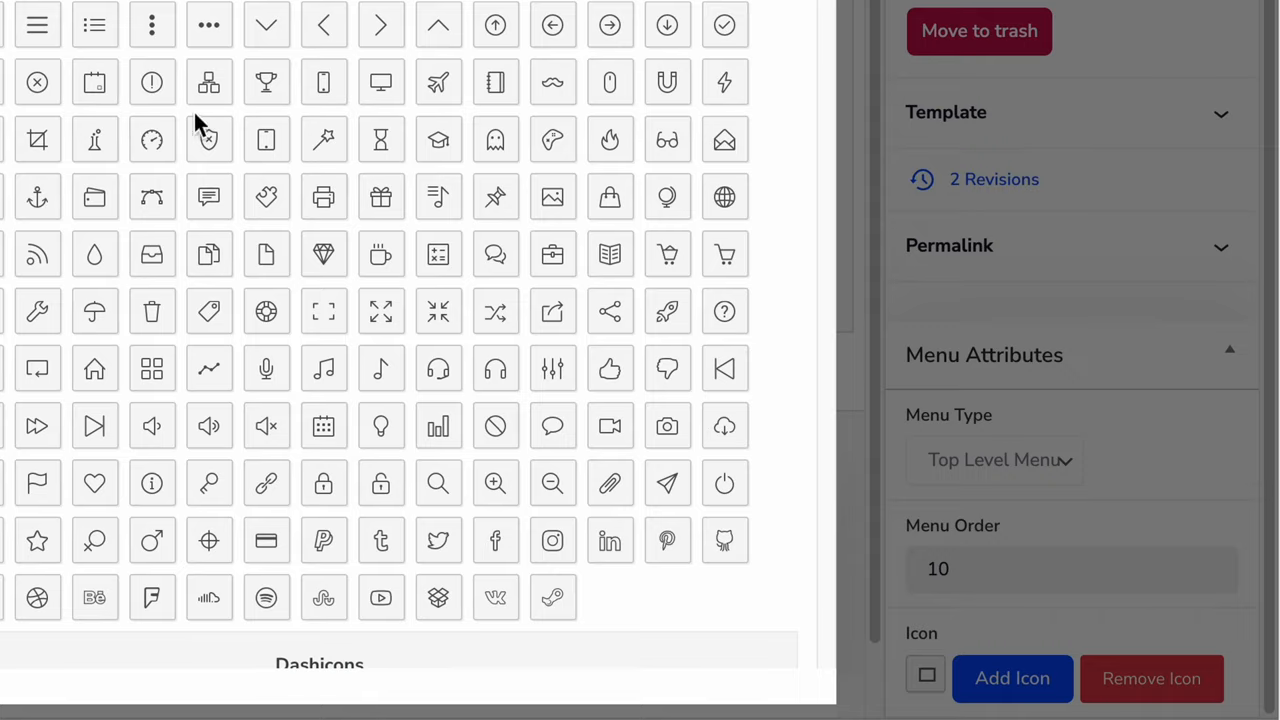
pyautogui.click(381, 254)
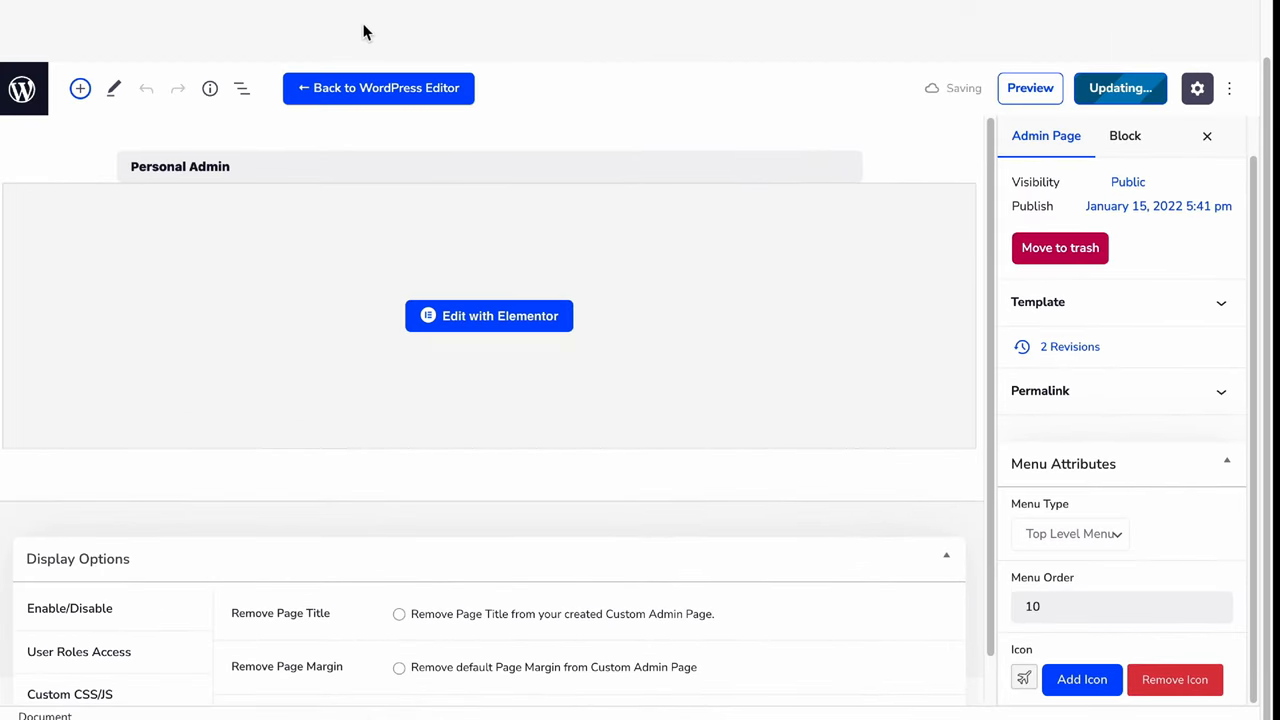
pyautogui.click(489, 315)
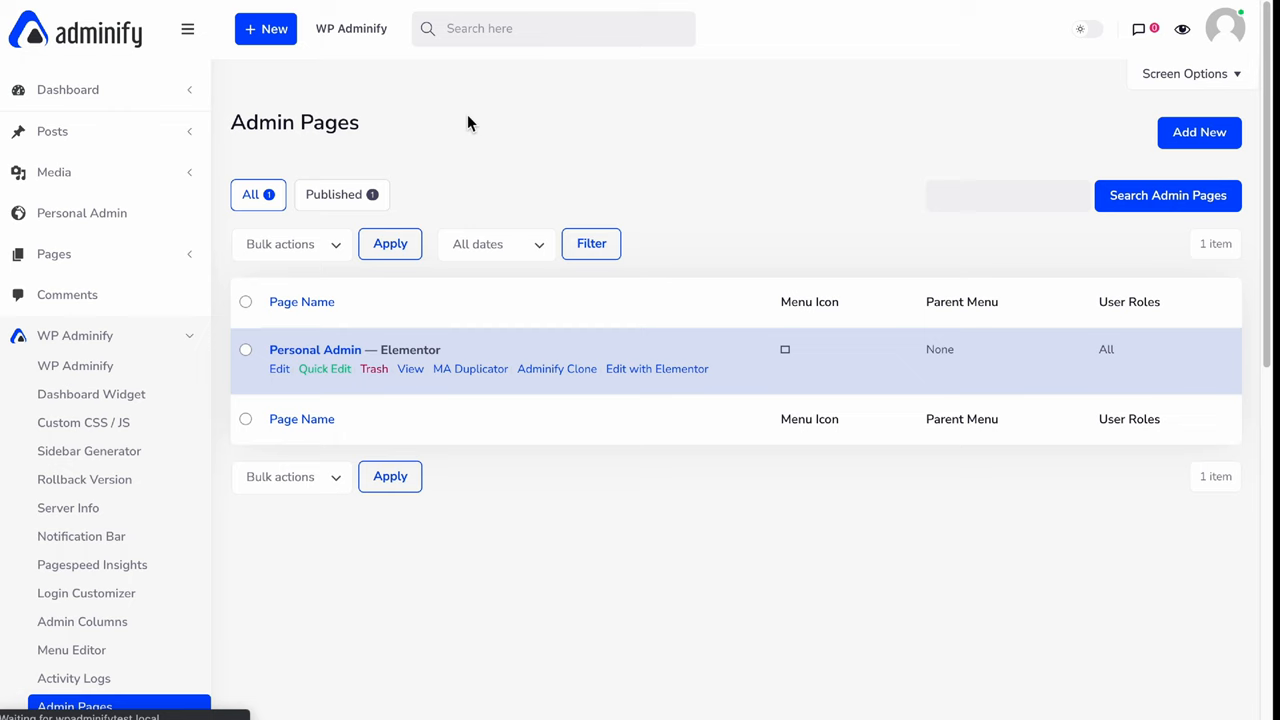
pyautogui.moveTo(82, 213)
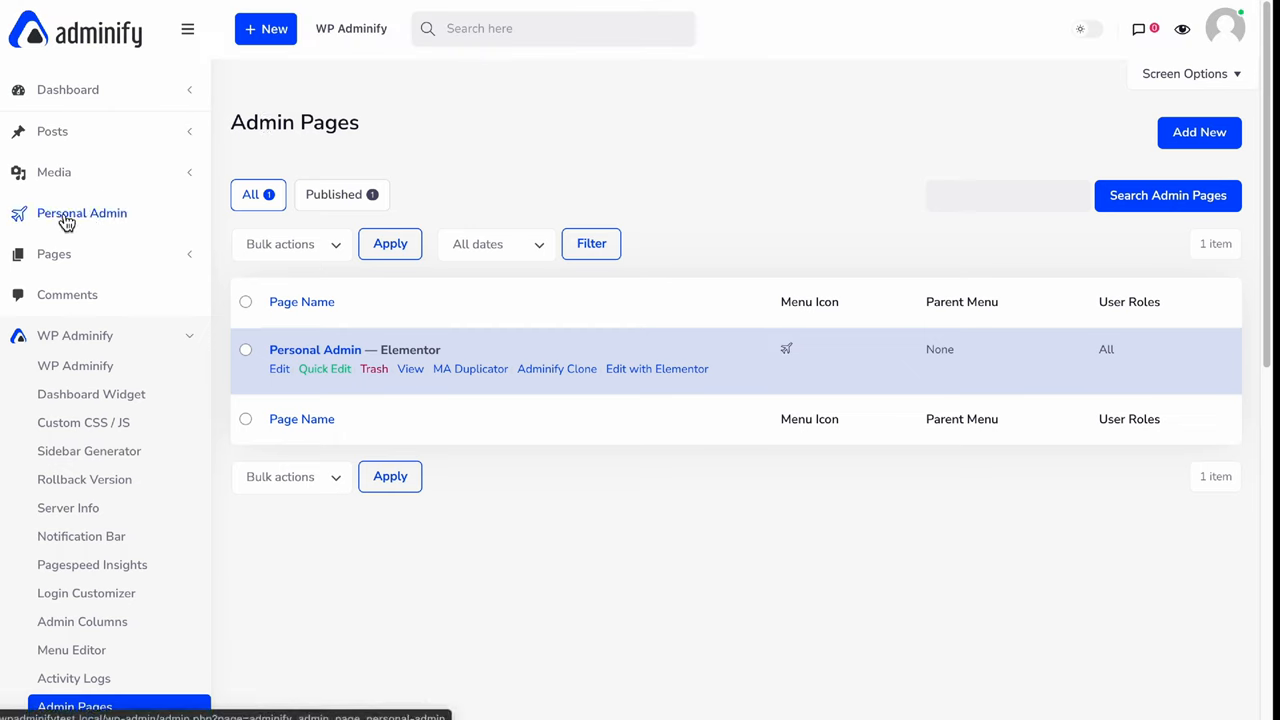
# Open Personal Admin from the admin menu and scroll through the portfolio design
pyautogui.click(82, 213)
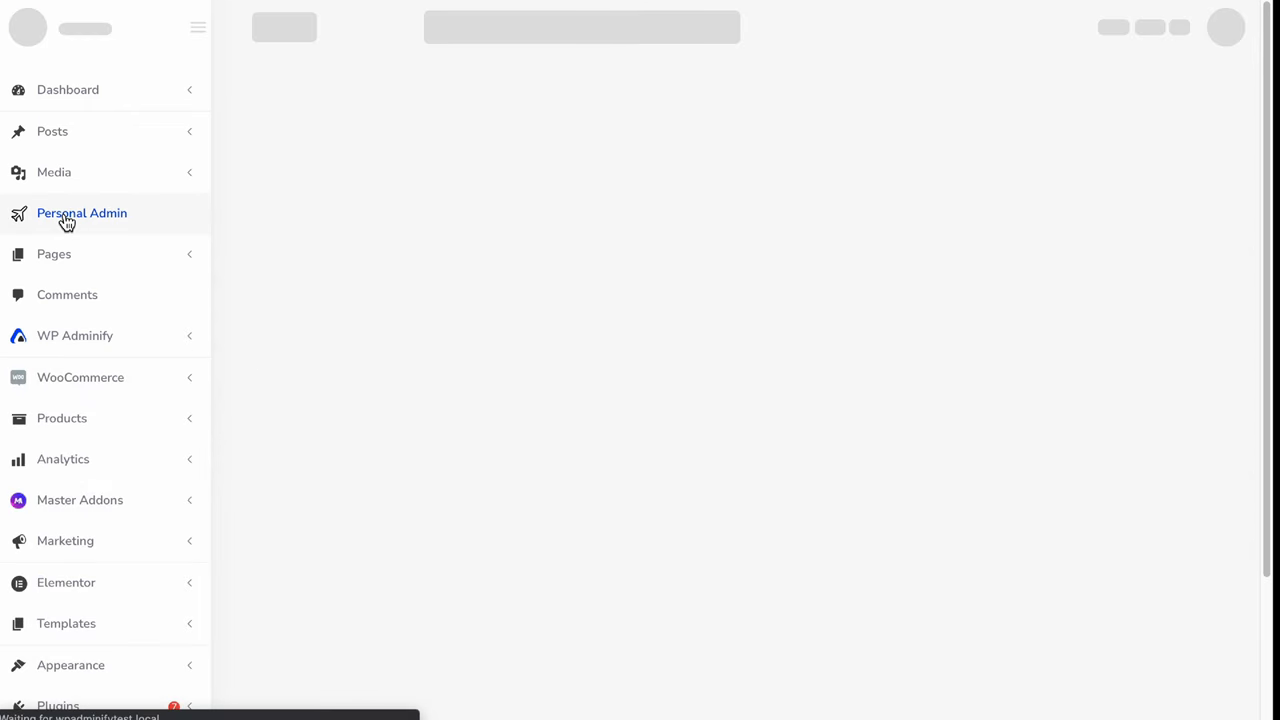
pyautogui.click(82, 213)
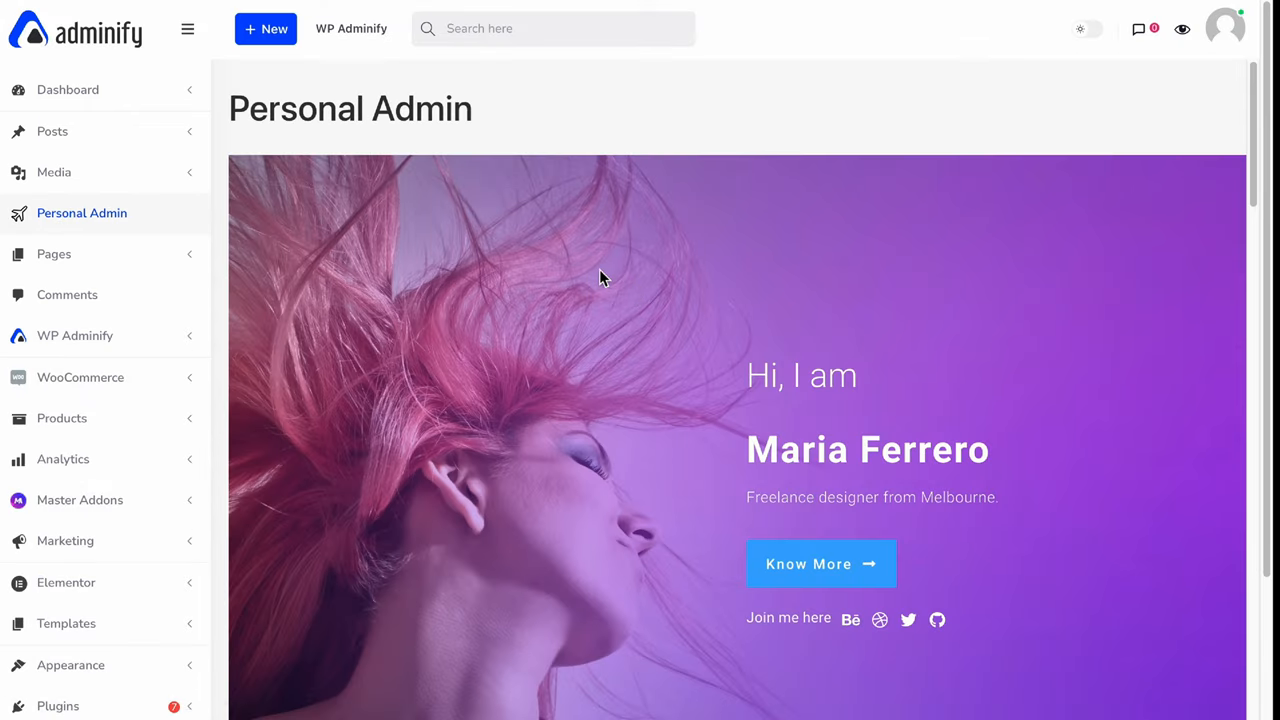
pyautogui.moveTo(615, 290)
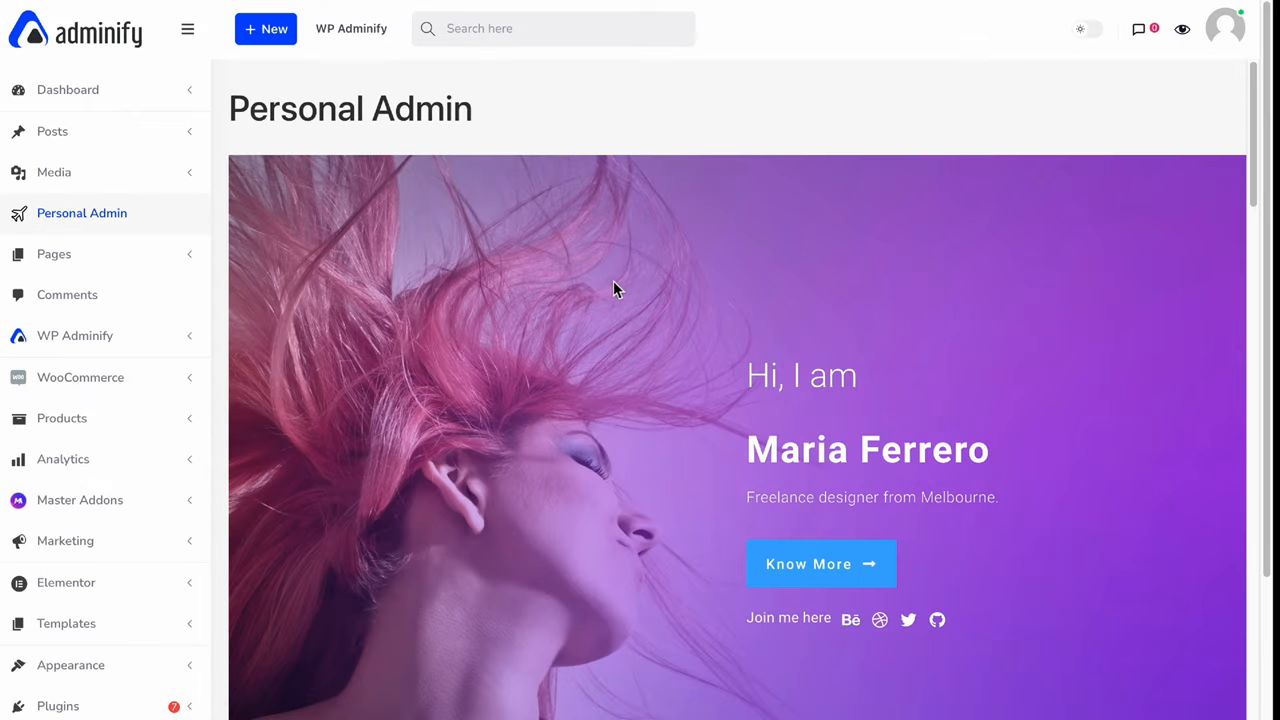
pyautogui.scroll(-3)
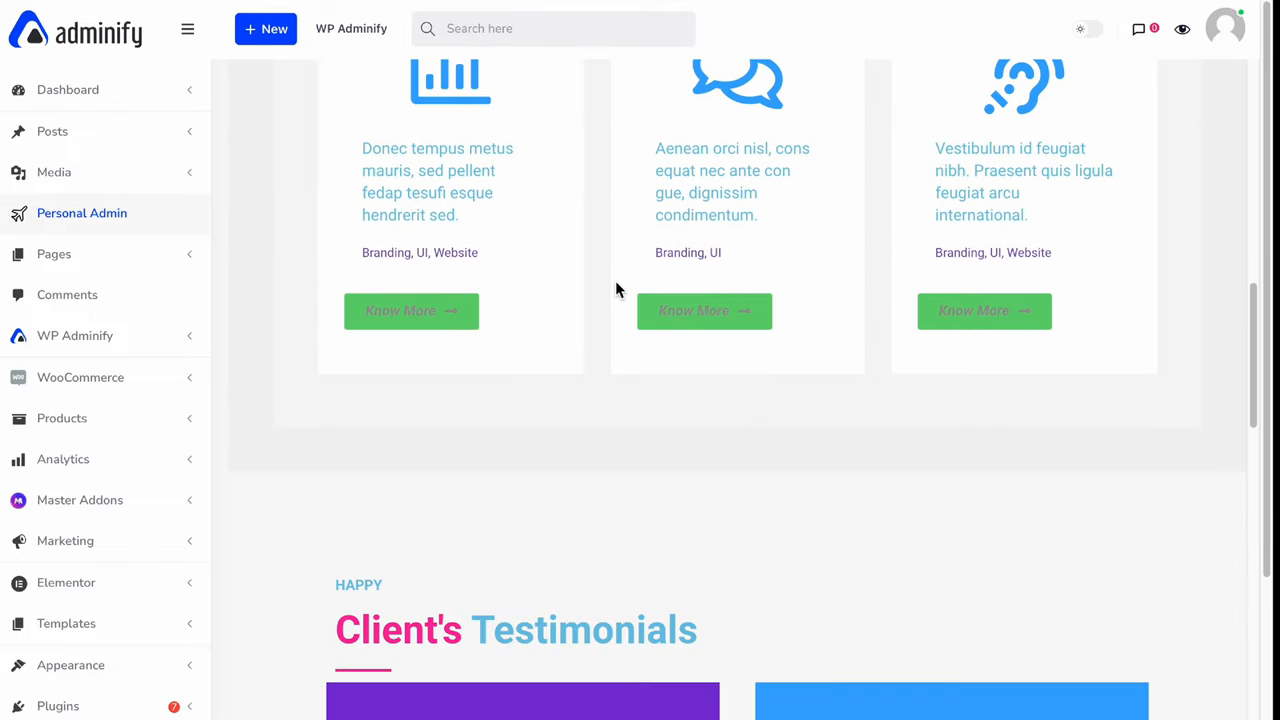
pyautogui.scroll(-3)
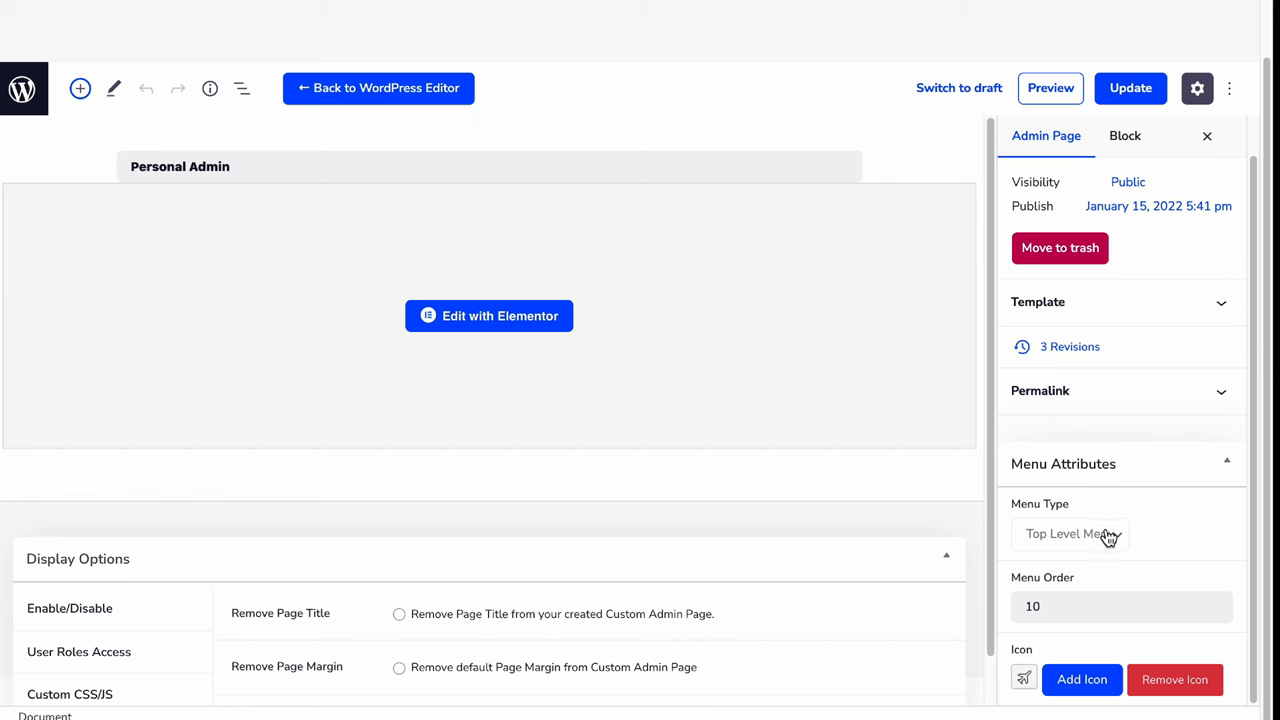
pyautogui.click(378, 88)
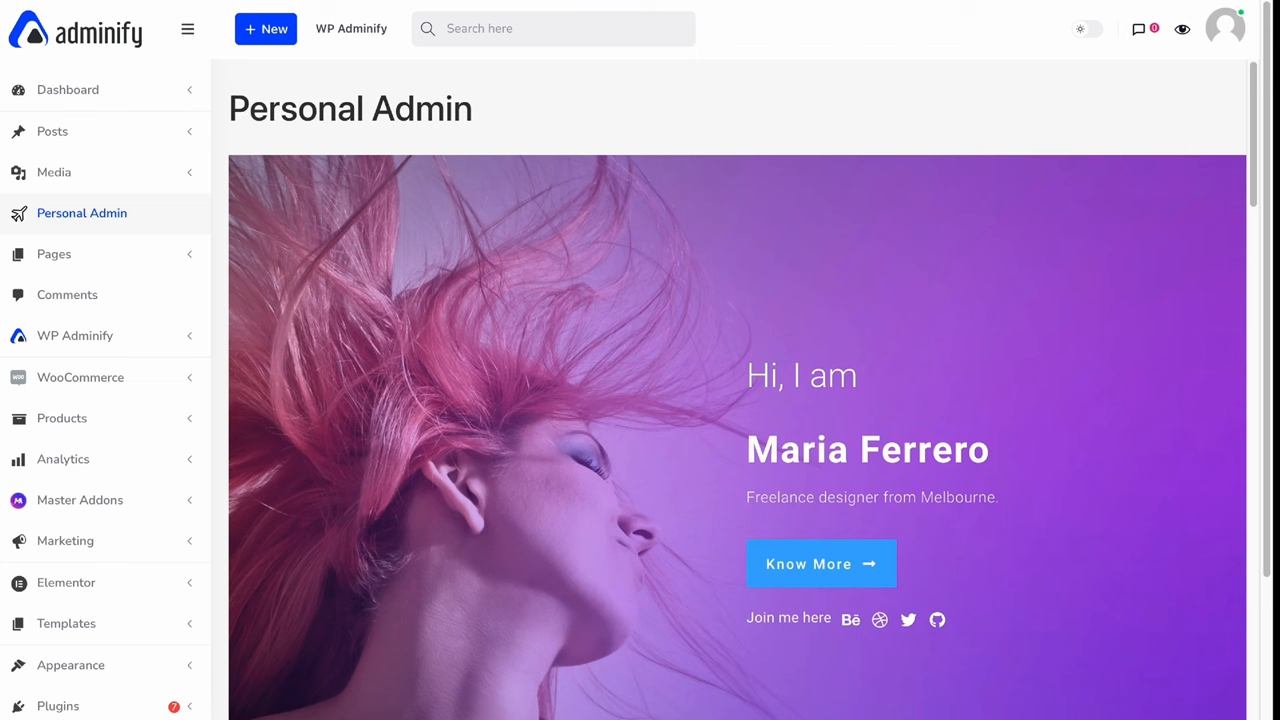
pyautogui.moveTo(297, 148)
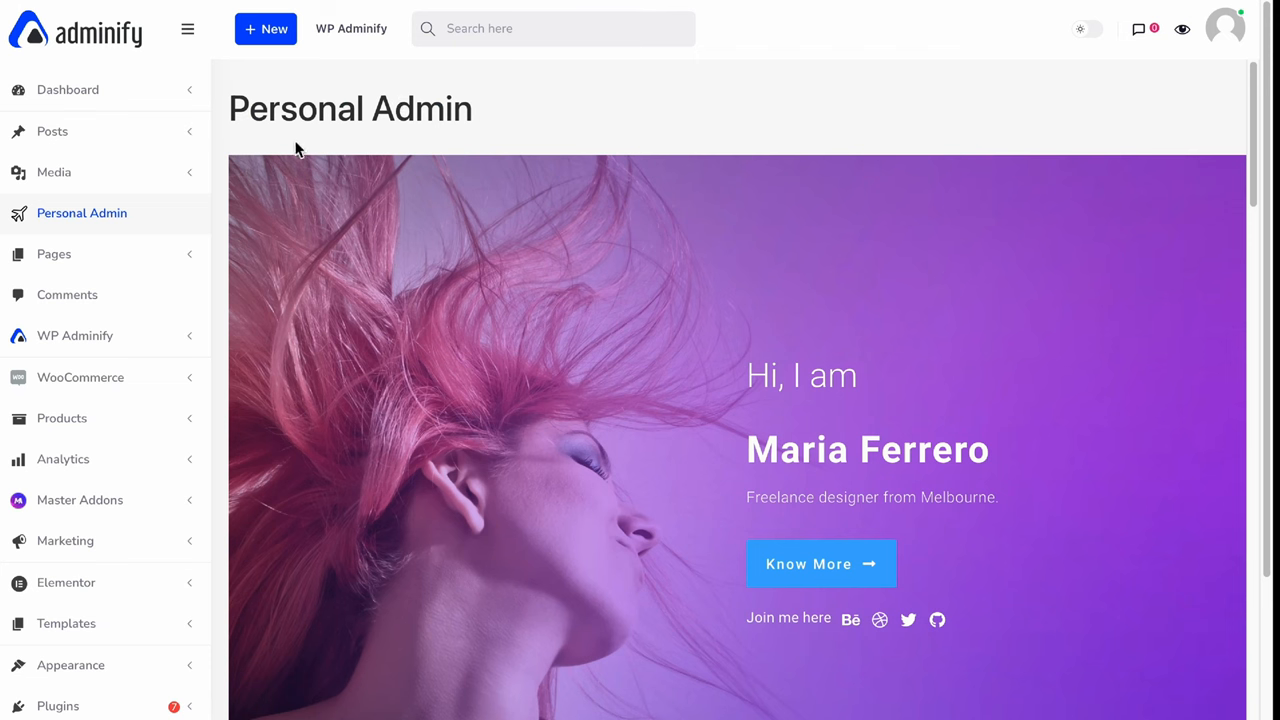
pyautogui.moveTo(181, 214)
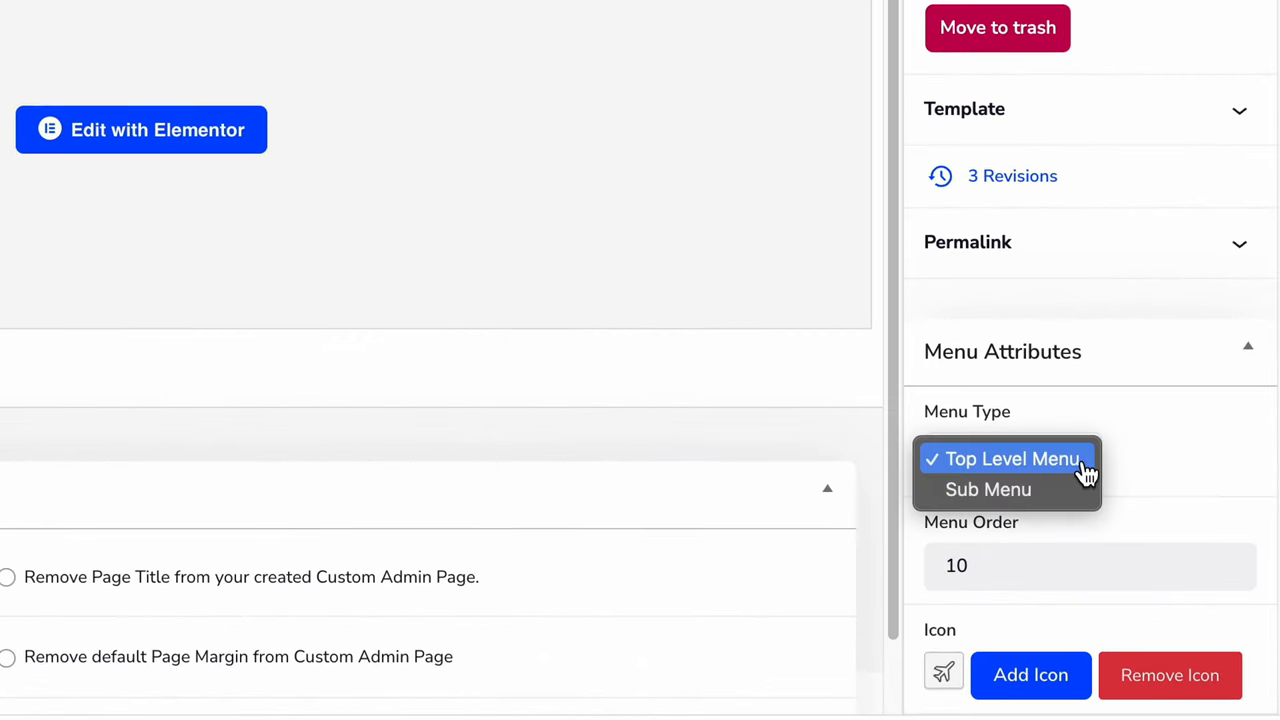
# Set Menu Type to Sub Menu, open the parent menu choices, and pick an icon
pyautogui.click(988, 489)
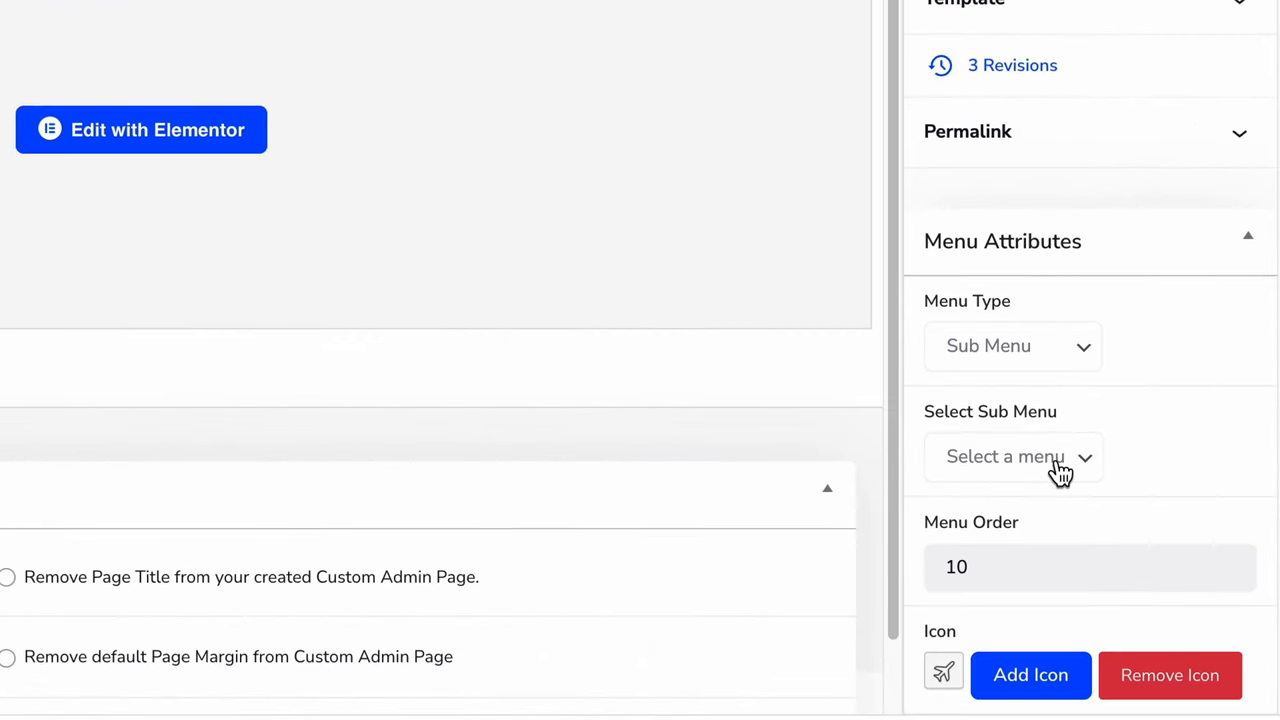
pyautogui.click(1012, 456)
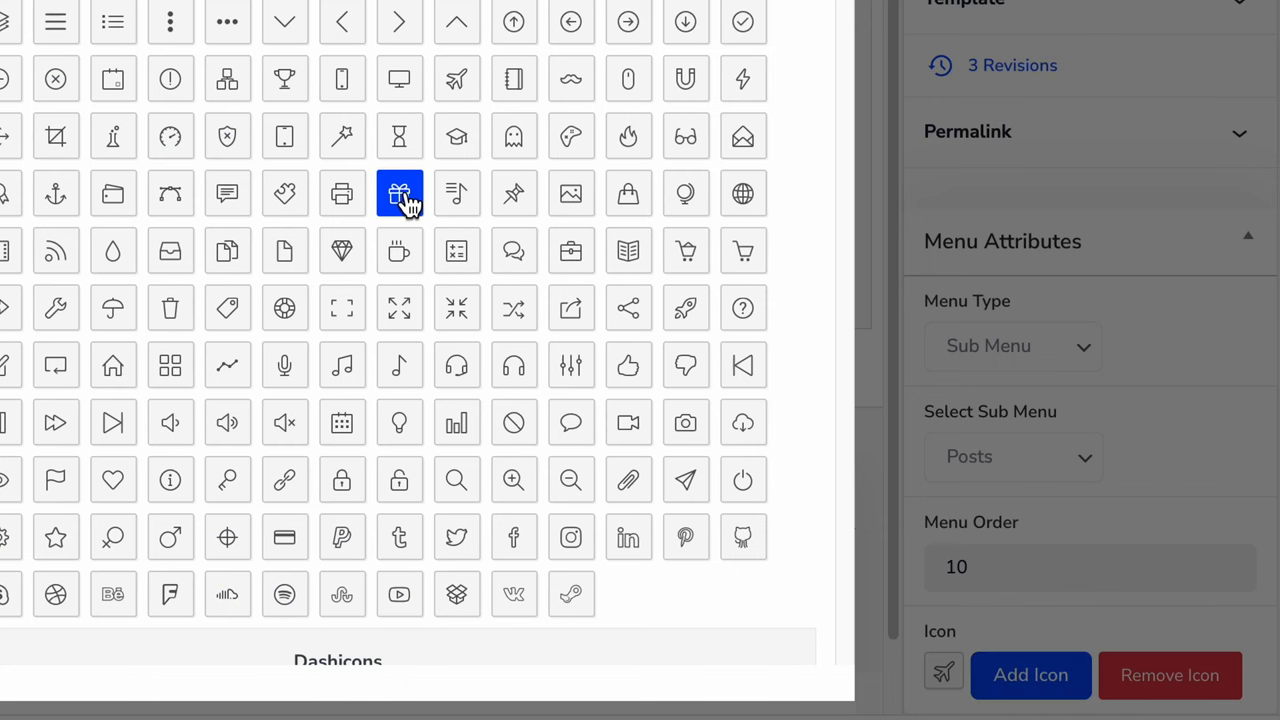
pyautogui.click(399, 194)
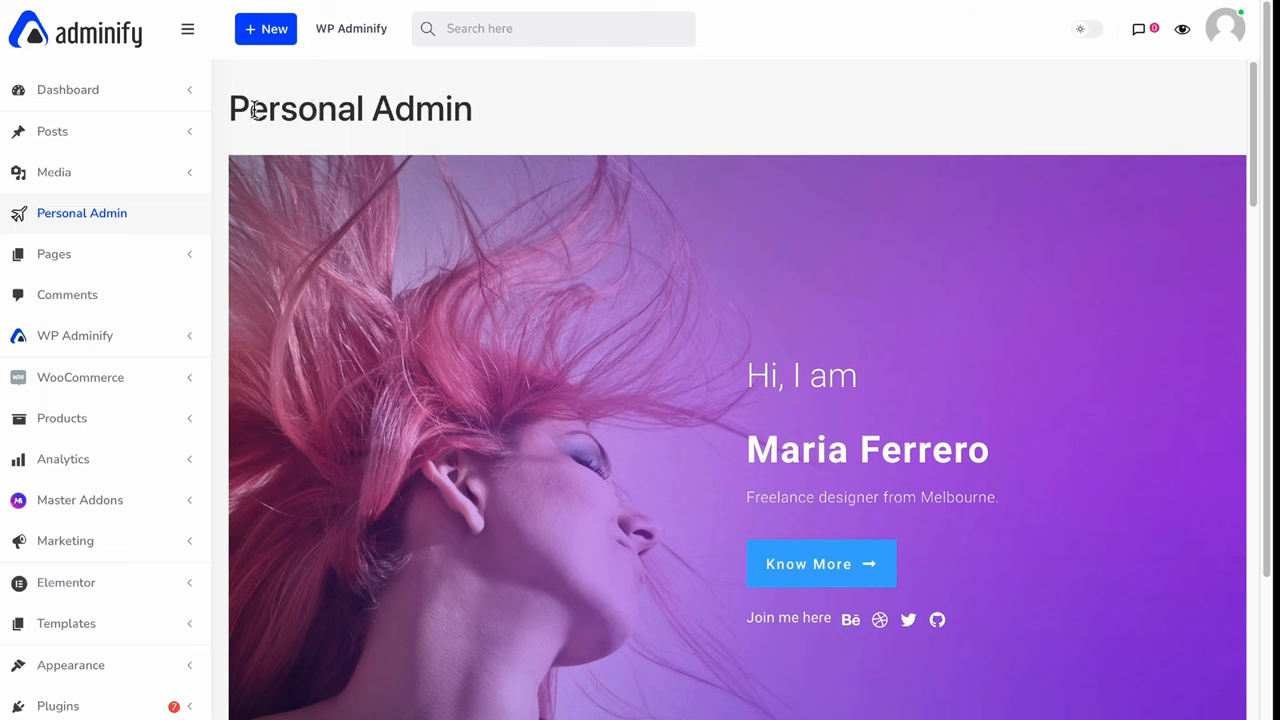
# From the Dashboard, open Personal Admin via its Posts submenu entry
pyautogui.click(68, 89)
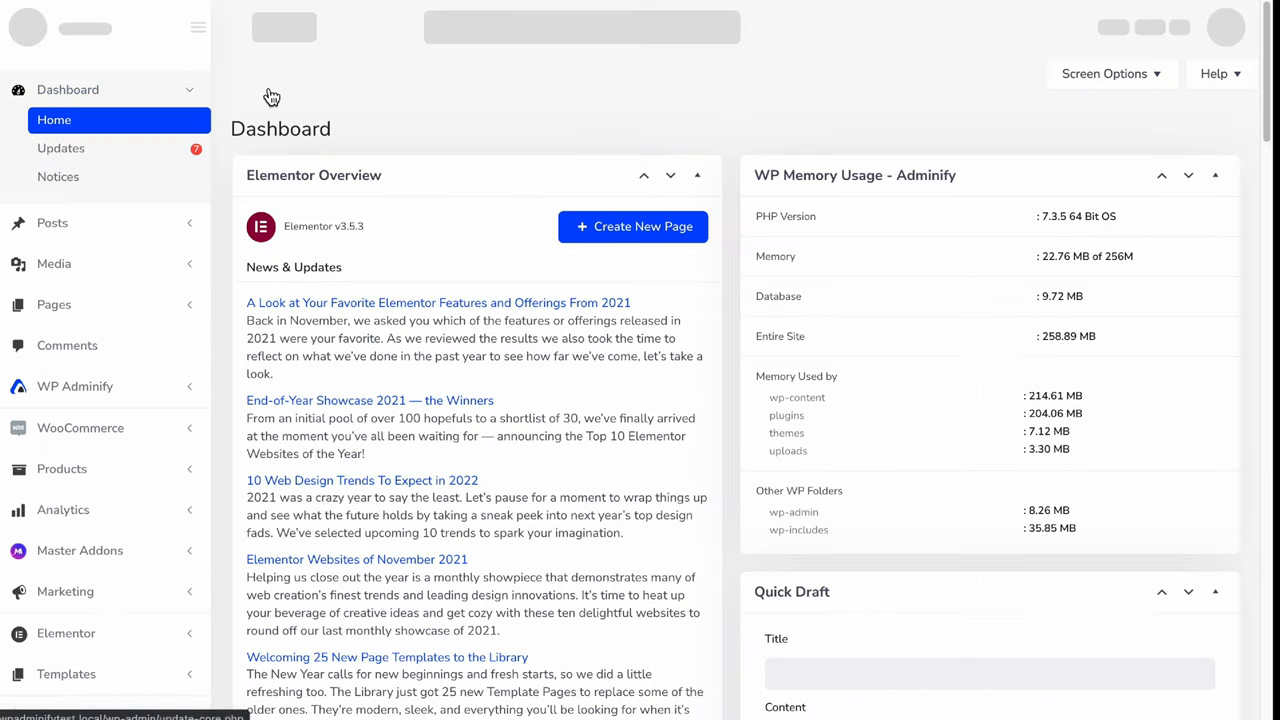
pyautogui.moveTo(52, 304)
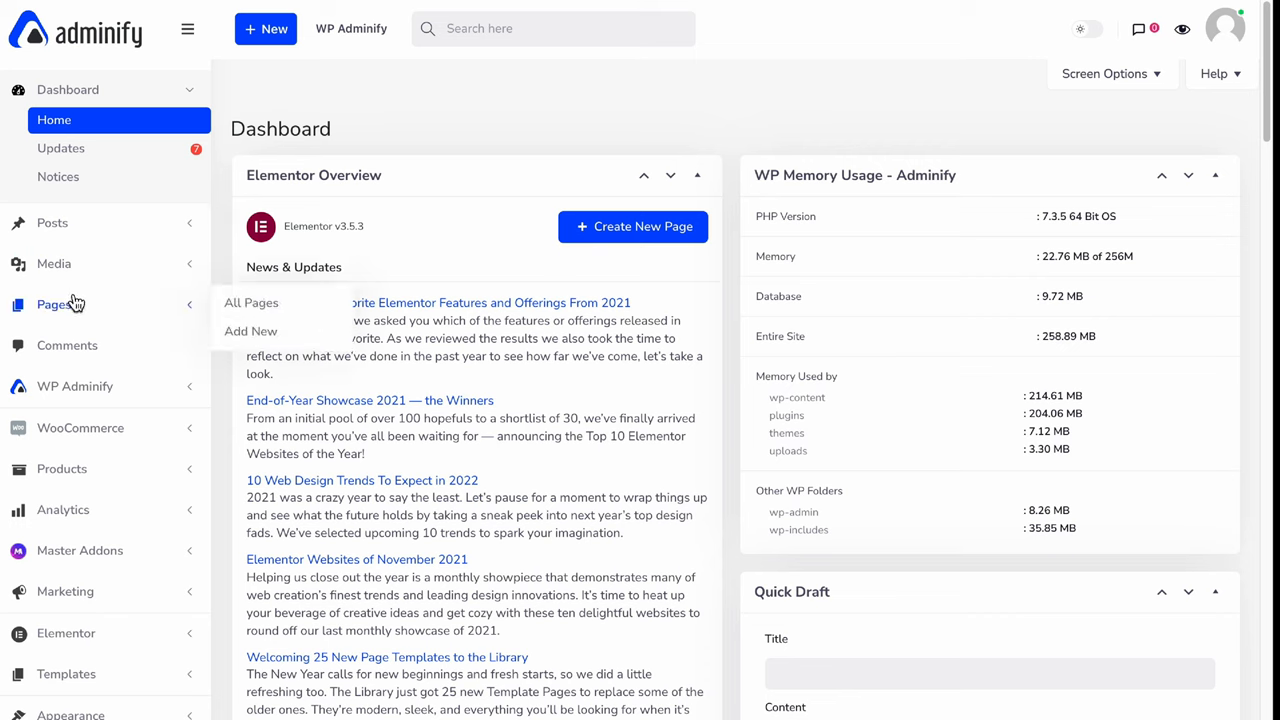
pyautogui.moveTo(67, 345)
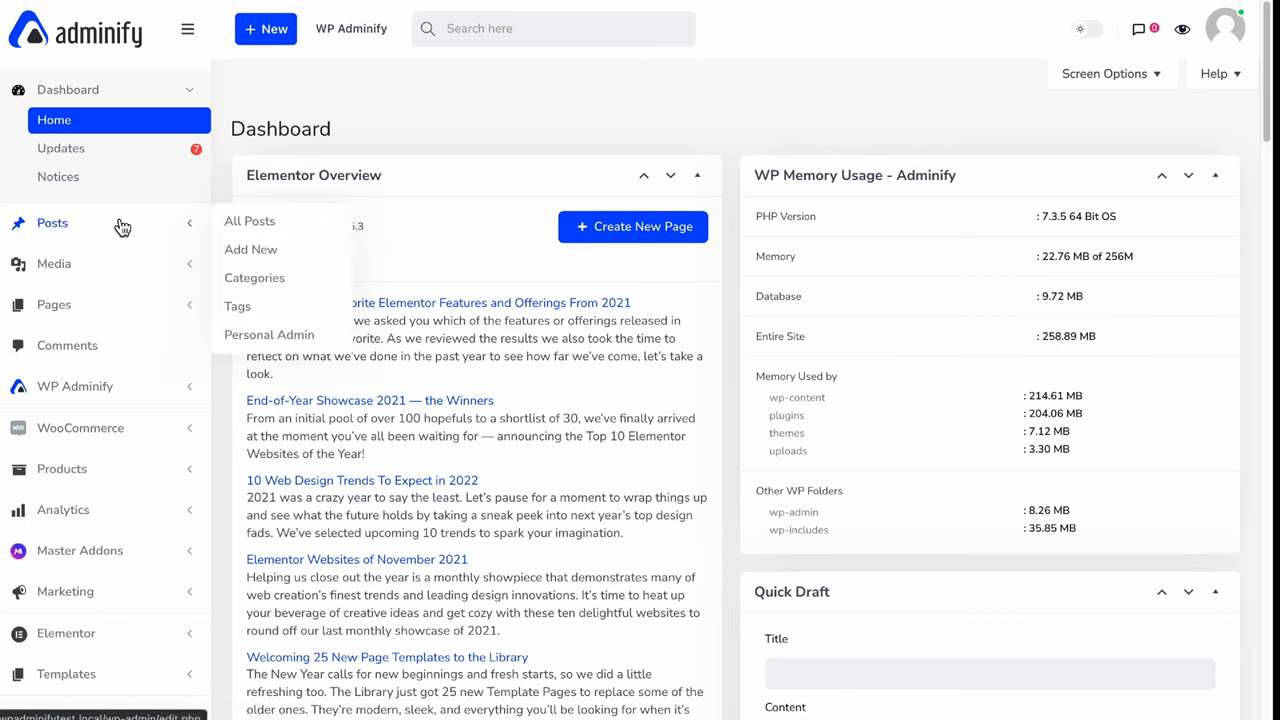
pyautogui.moveTo(269, 335)
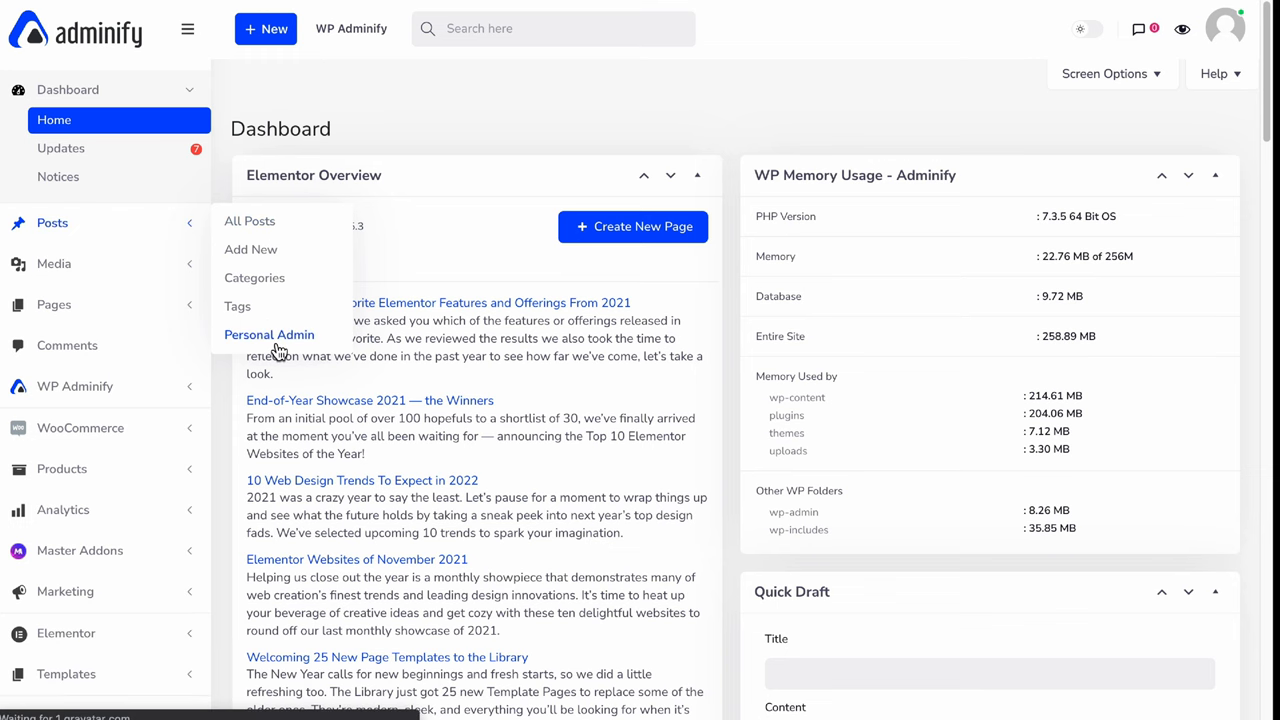
pyautogui.click(269, 334)
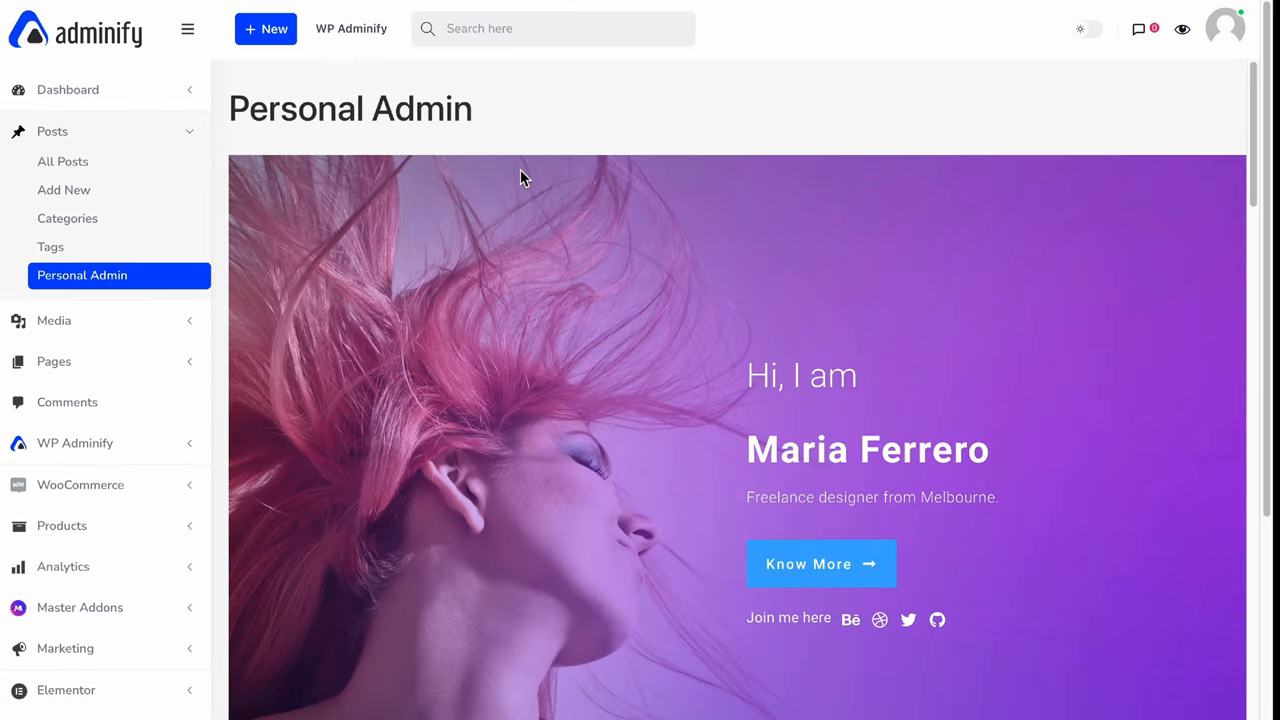
pyautogui.moveTo(518, 213)
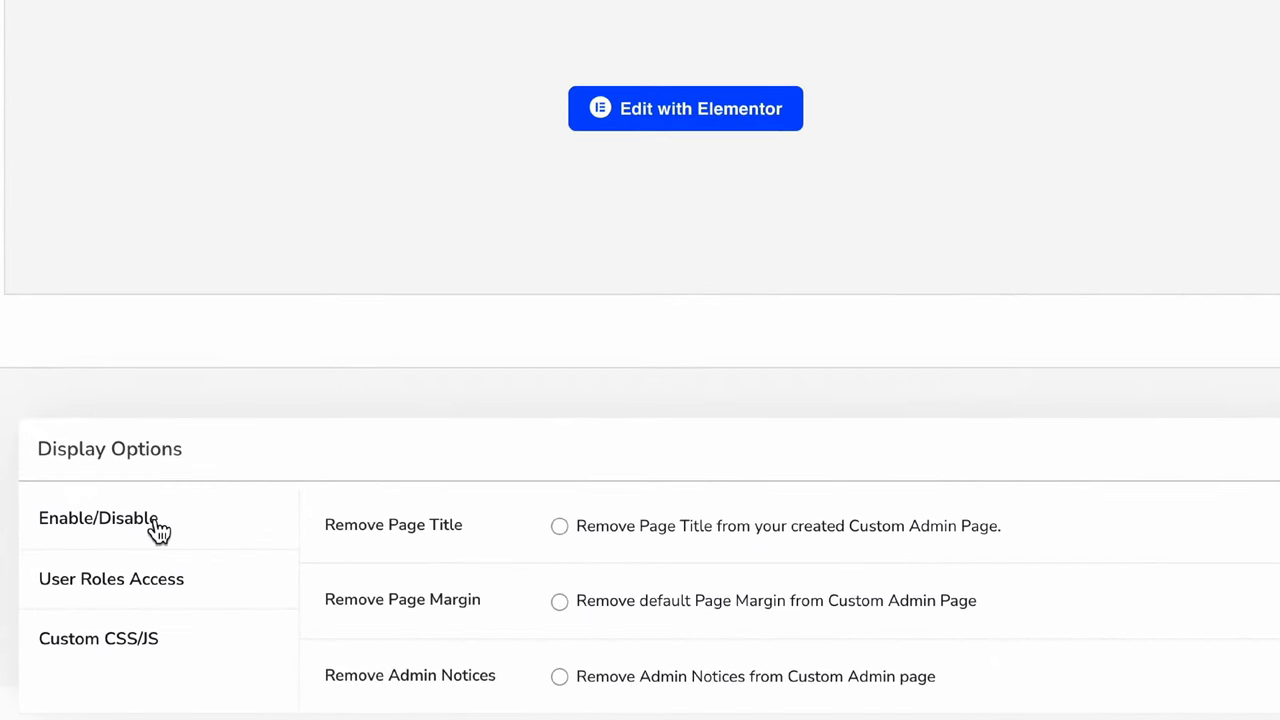
pyautogui.moveTo(560, 530)
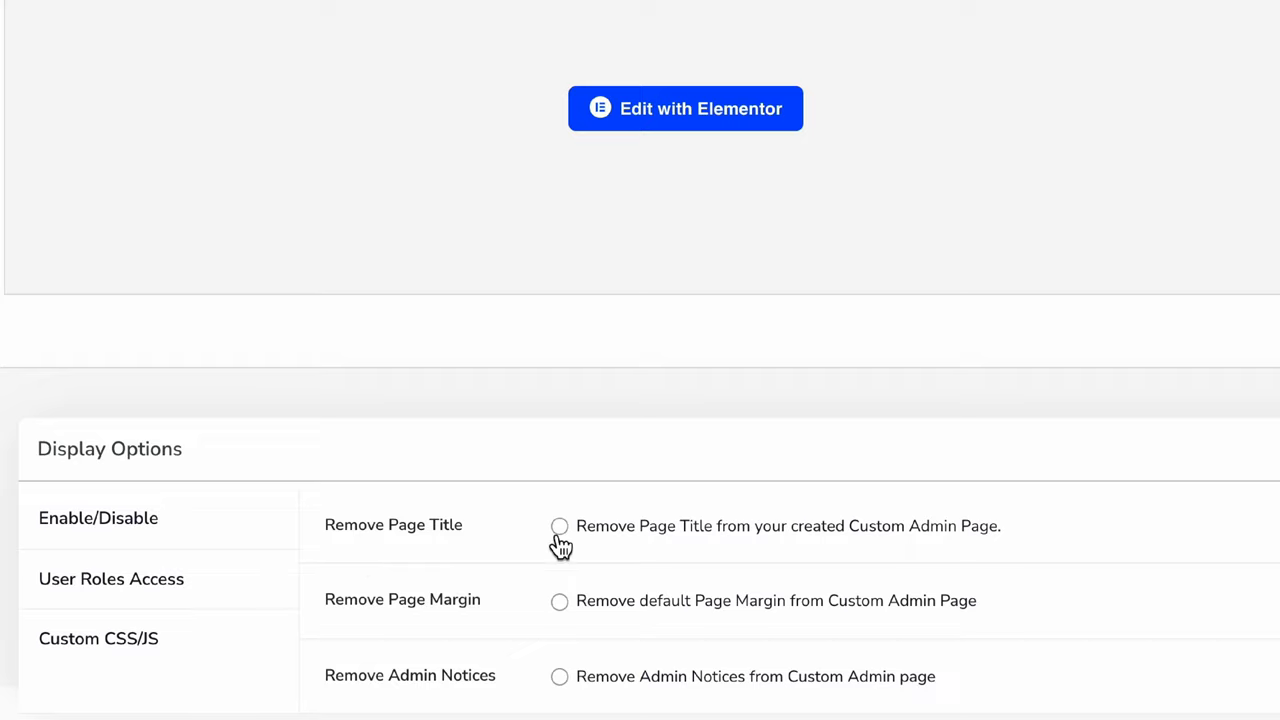
pyautogui.moveTo(607, 535)
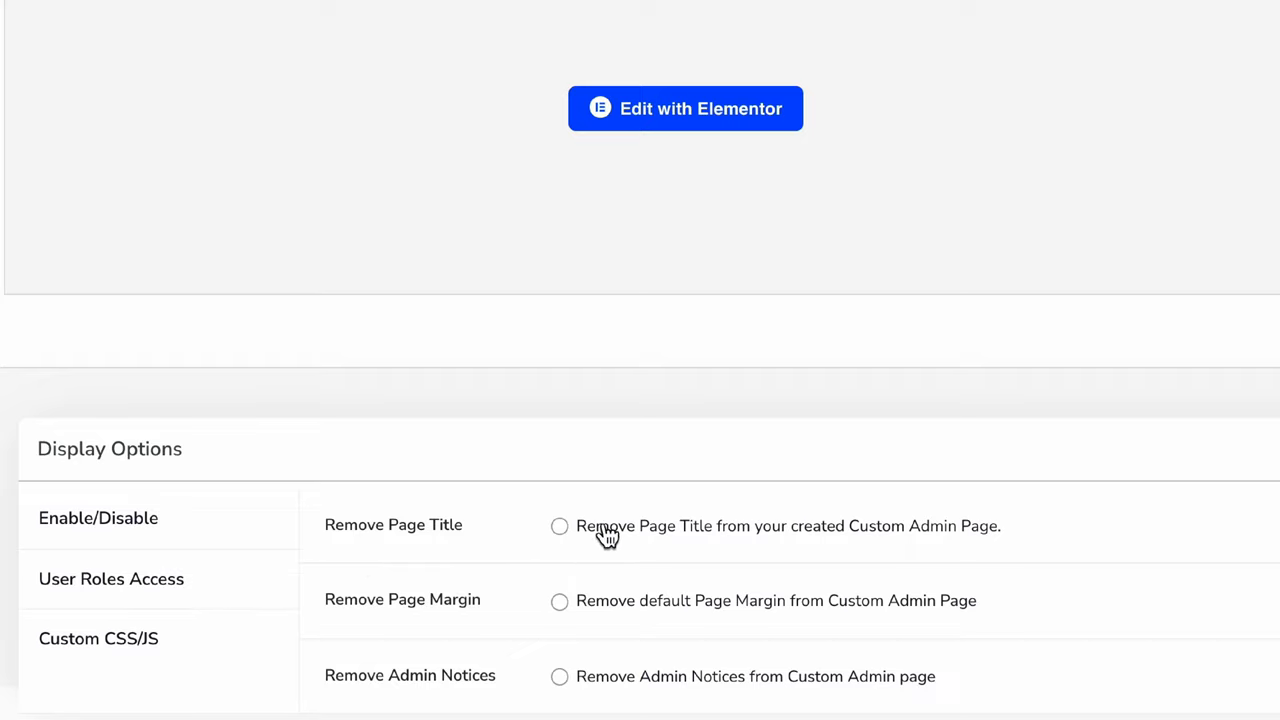
# Tick Remove Page Title, Remove Page Margin and Remove Admin Notices for Personal Admin
pyautogui.click(559, 525)
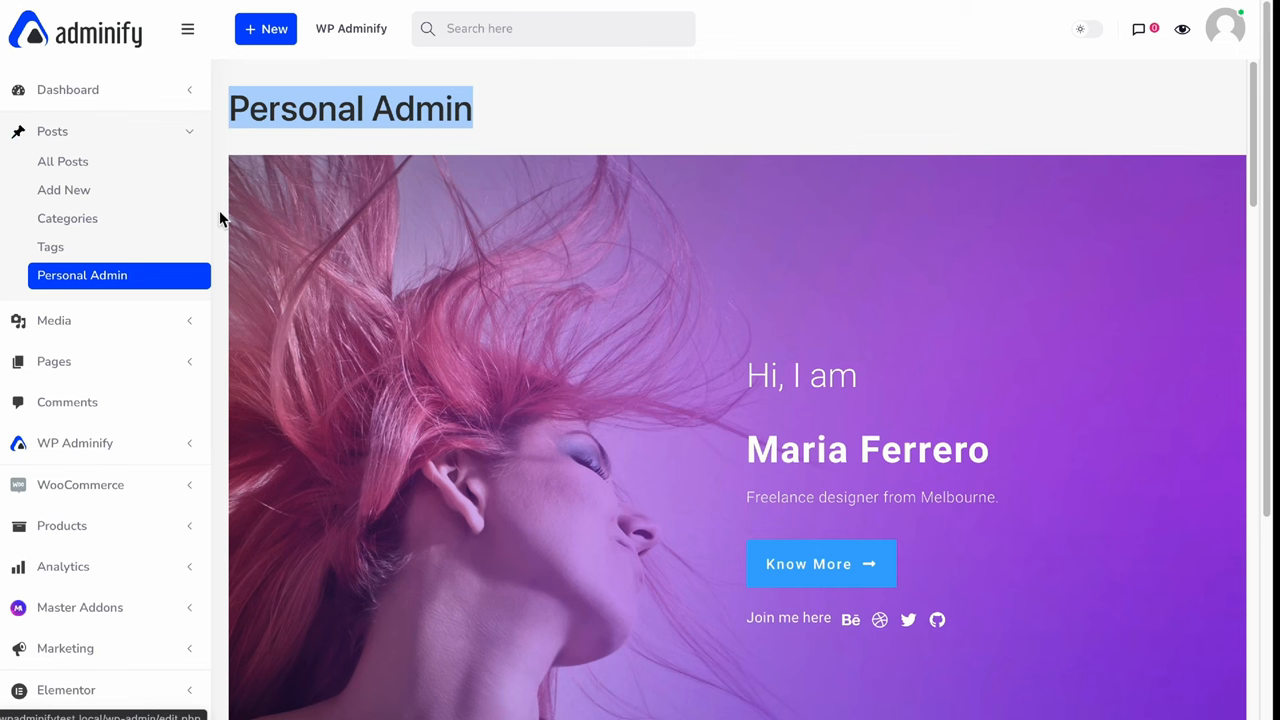
pyautogui.moveTo(226, 210)
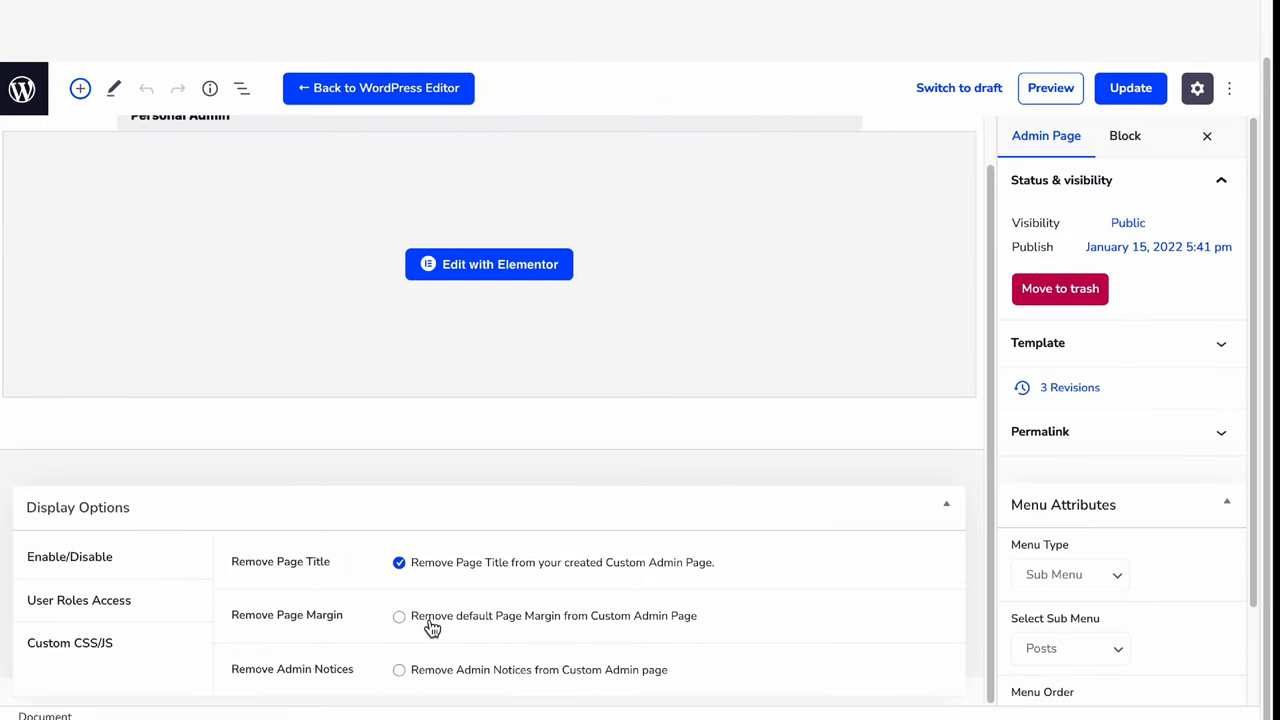
pyautogui.click(399, 615)
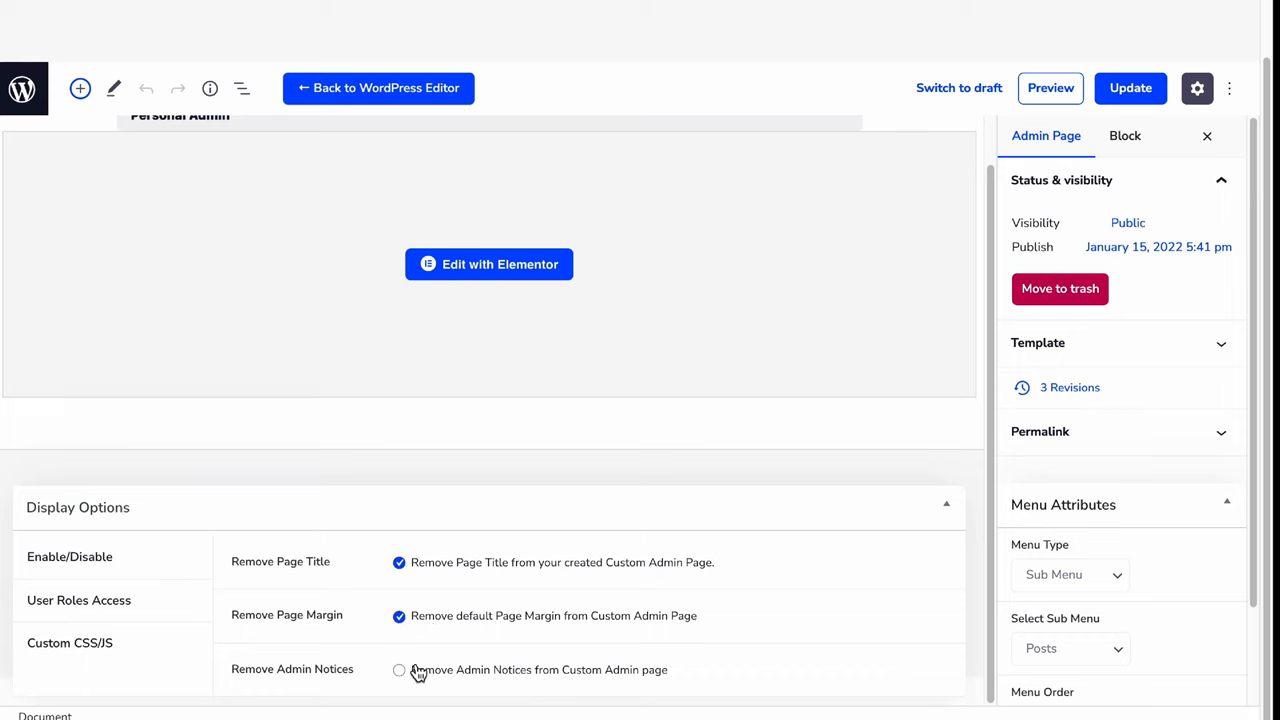
pyautogui.moveTo(420, 678)
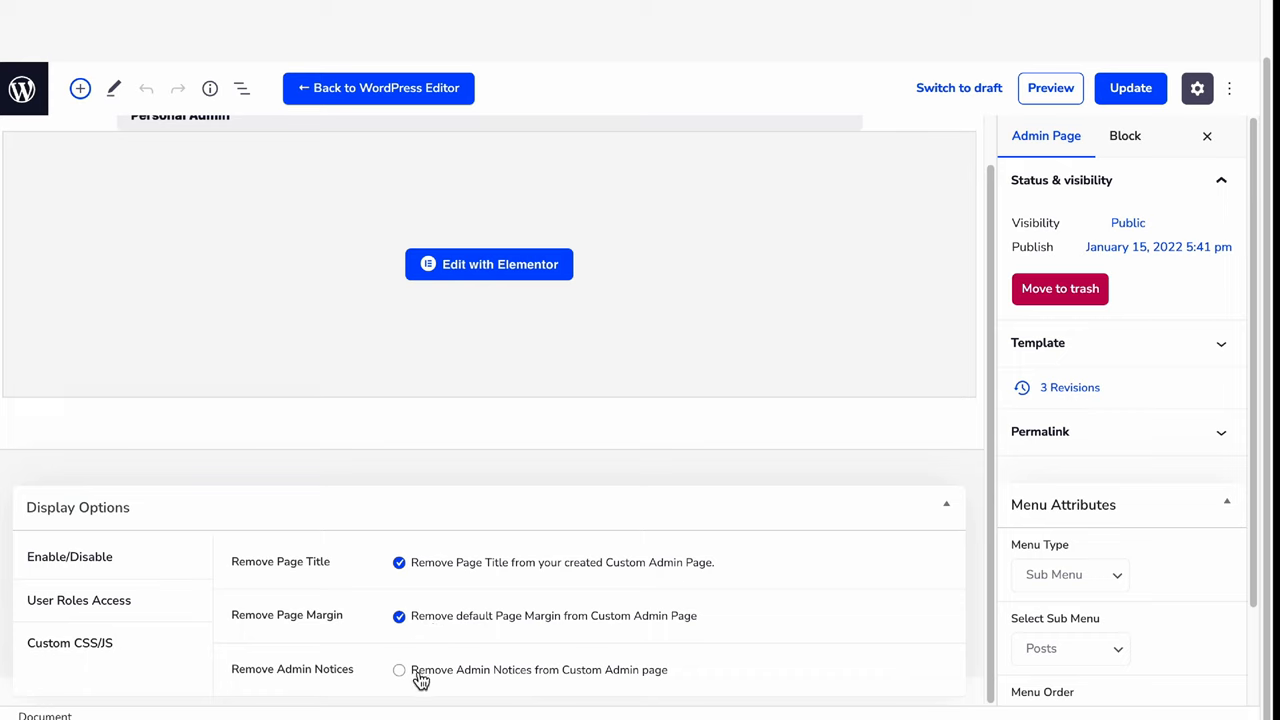
pyautogui.click(399, 669)
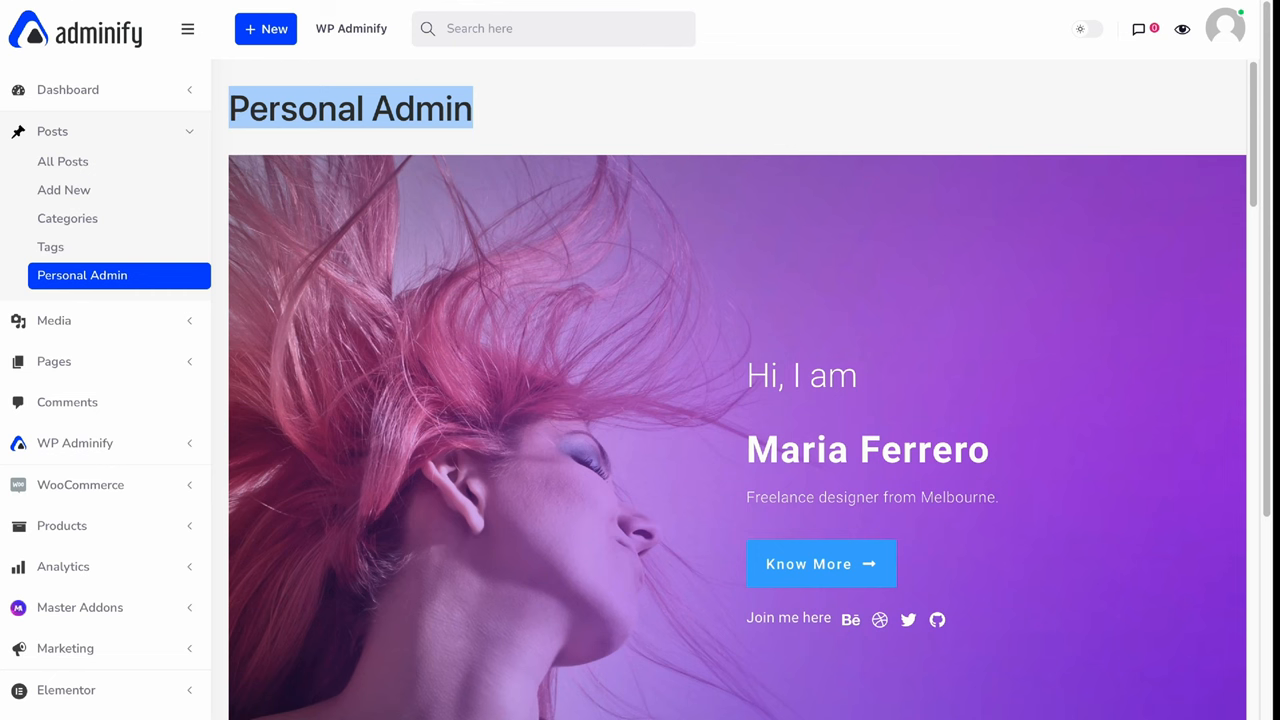
# Scroll through the Personal Admin page to confirm the title and margin are gone
pyautogui.scroll(-3)
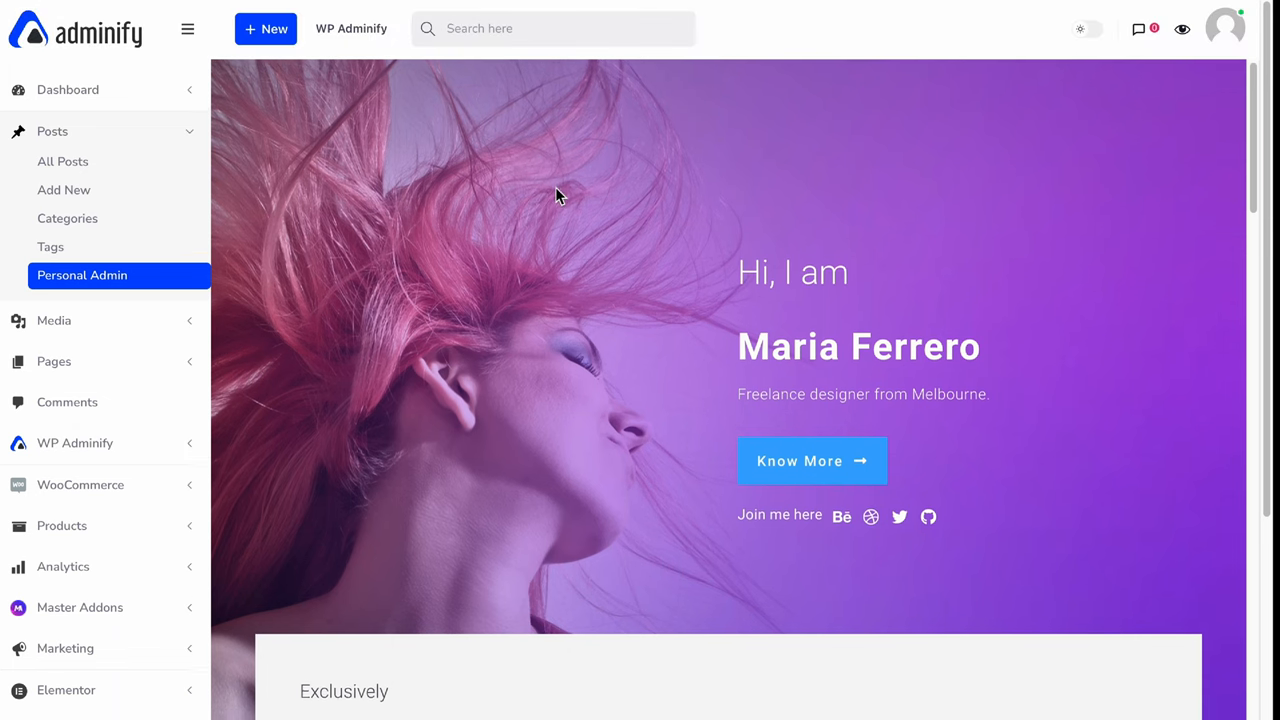
pyautogui.scroll(-3)
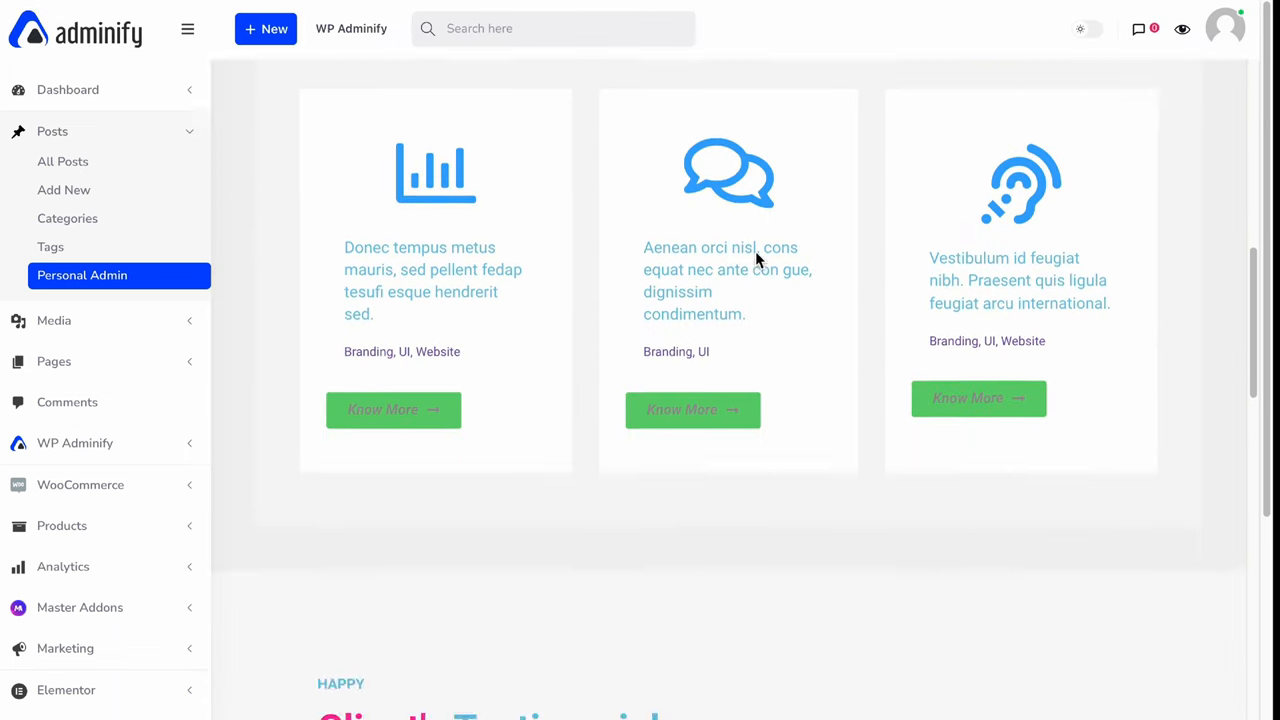
pyautogui.scroll(3)
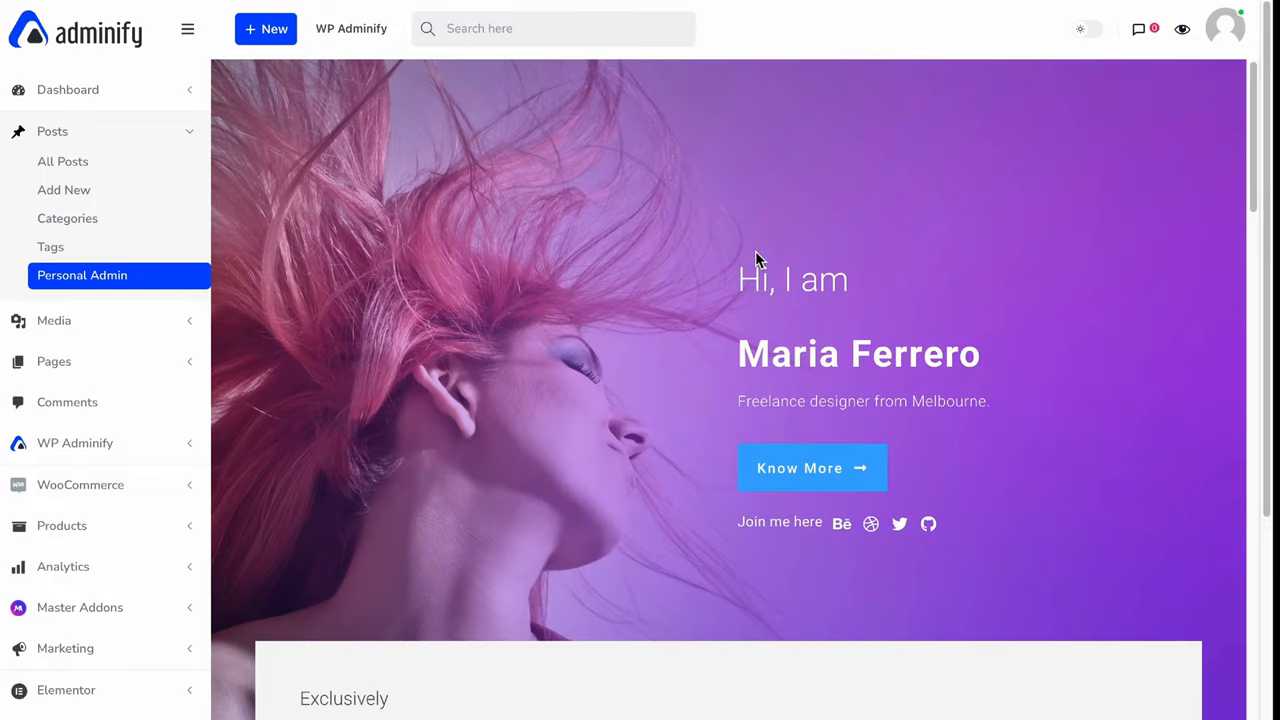